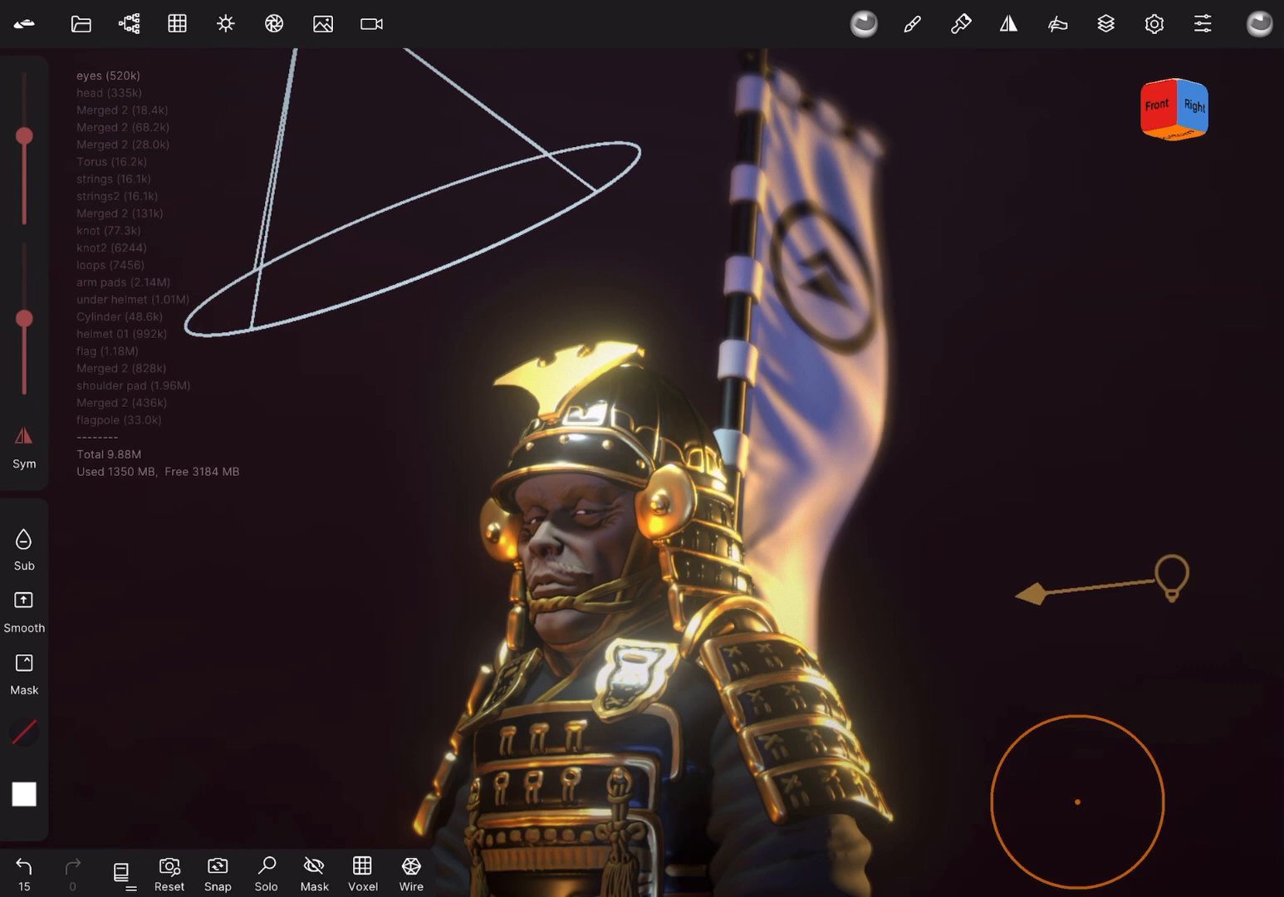
{"action": "mouse_move", "coordinate": [23, 23]}
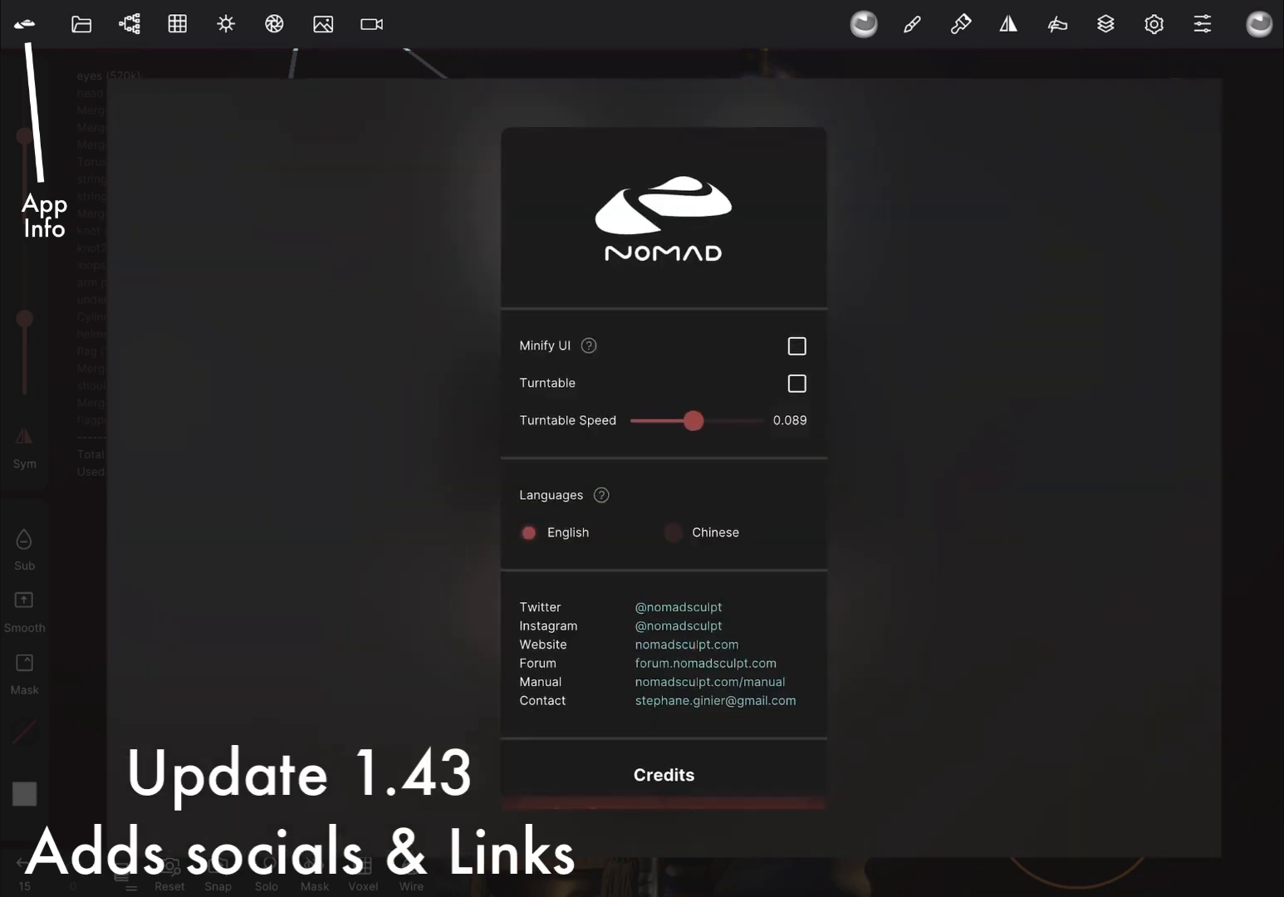
- Browse the Scene menu, then load the chibi bunny-eared character sculpt in place of the samurai
{"action": "left_click", "coordinate": [795, 383]}
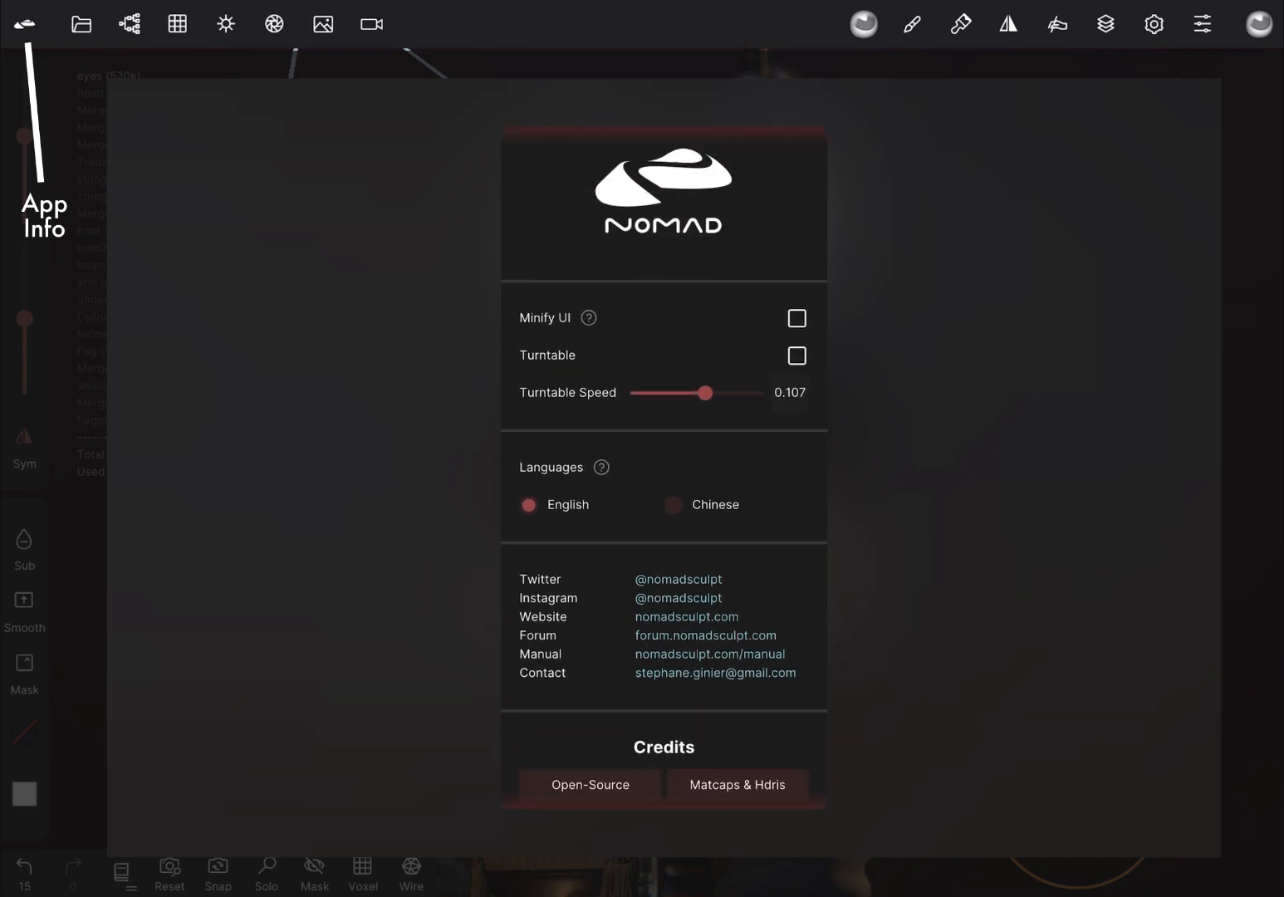
{"action": "scroll", "scroll_direction": "down", "scroll_amount": 3}
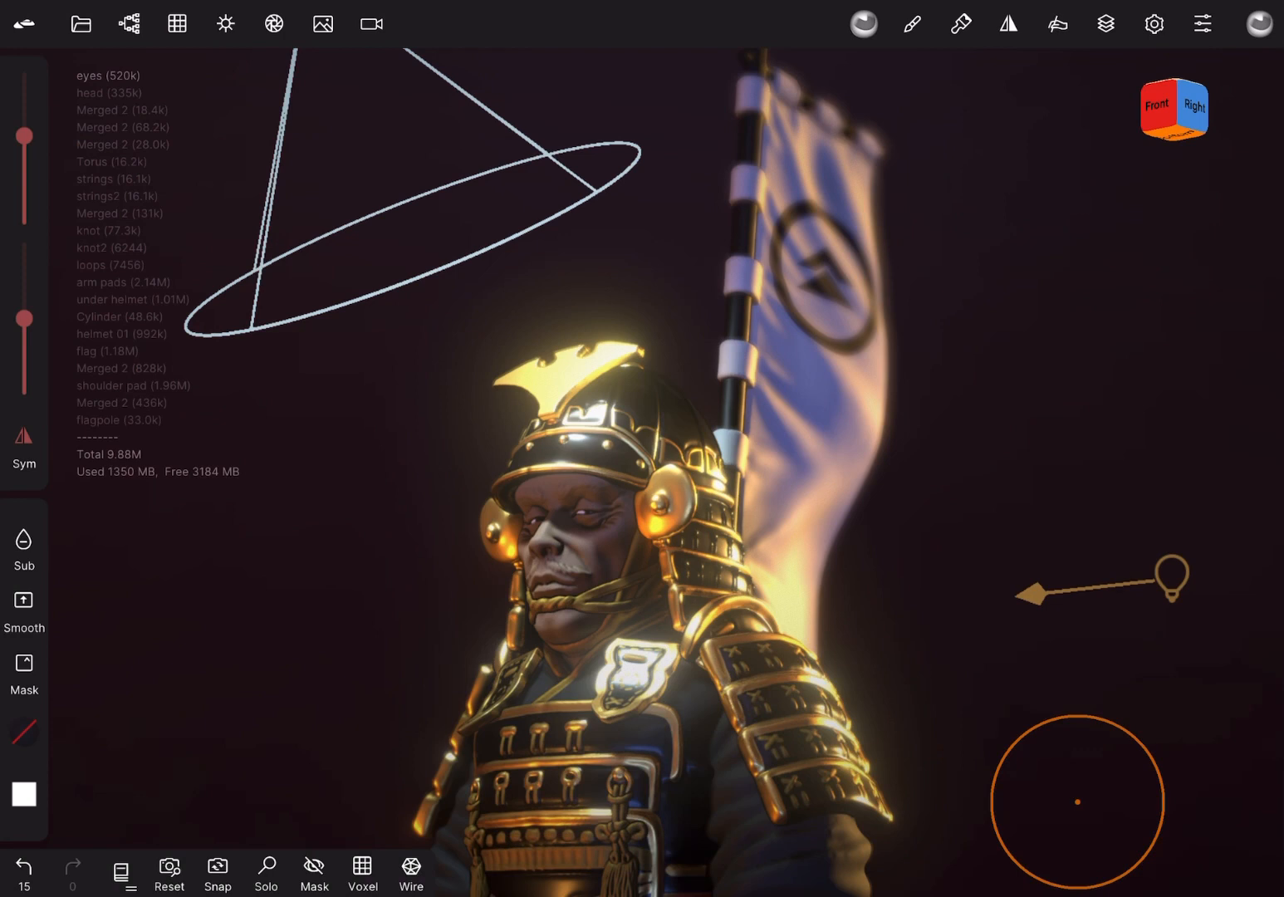
{"action": "mouse_move", "coordinate": [80, 22]}
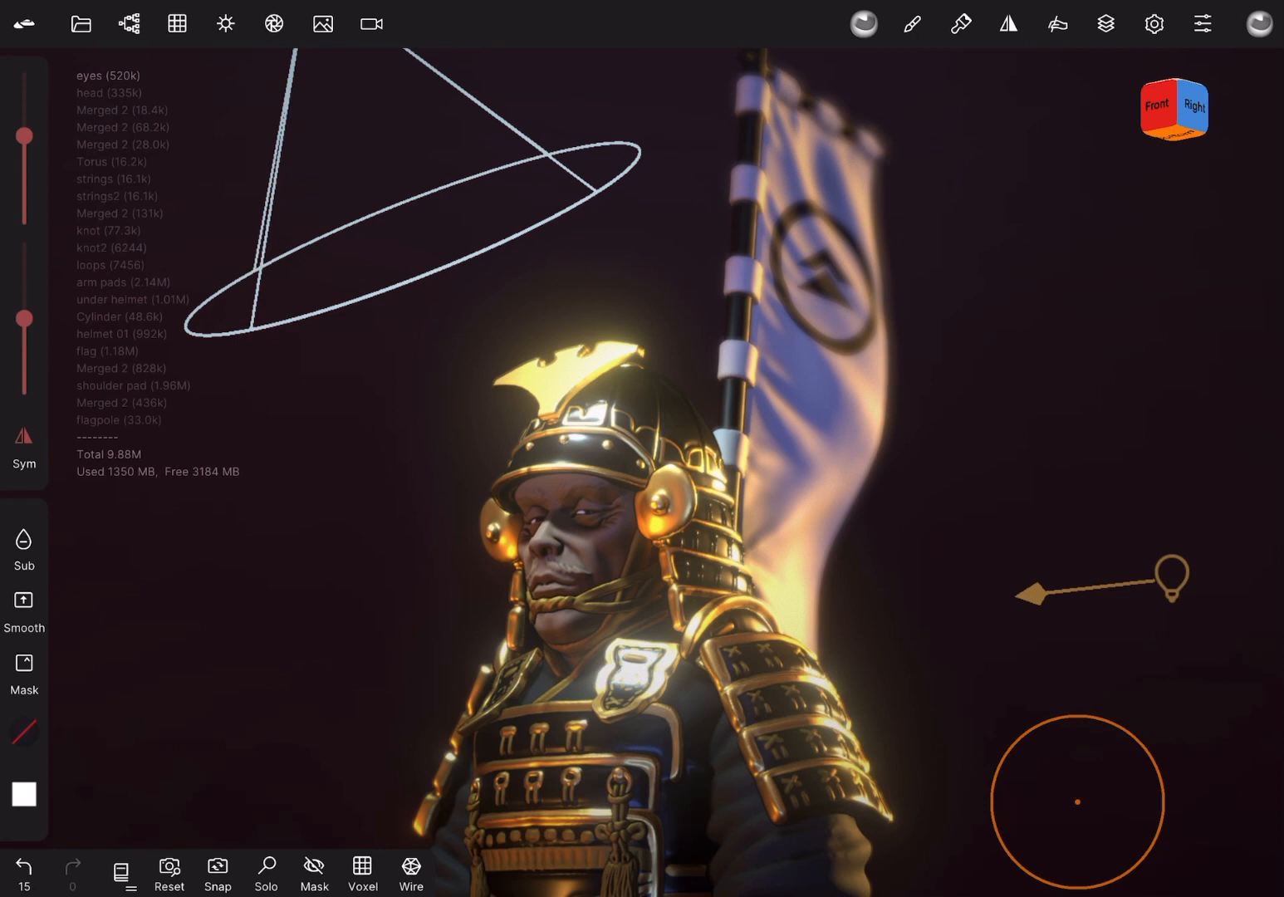
{"action": "mouse_move", "coordinate": [129, 23]}
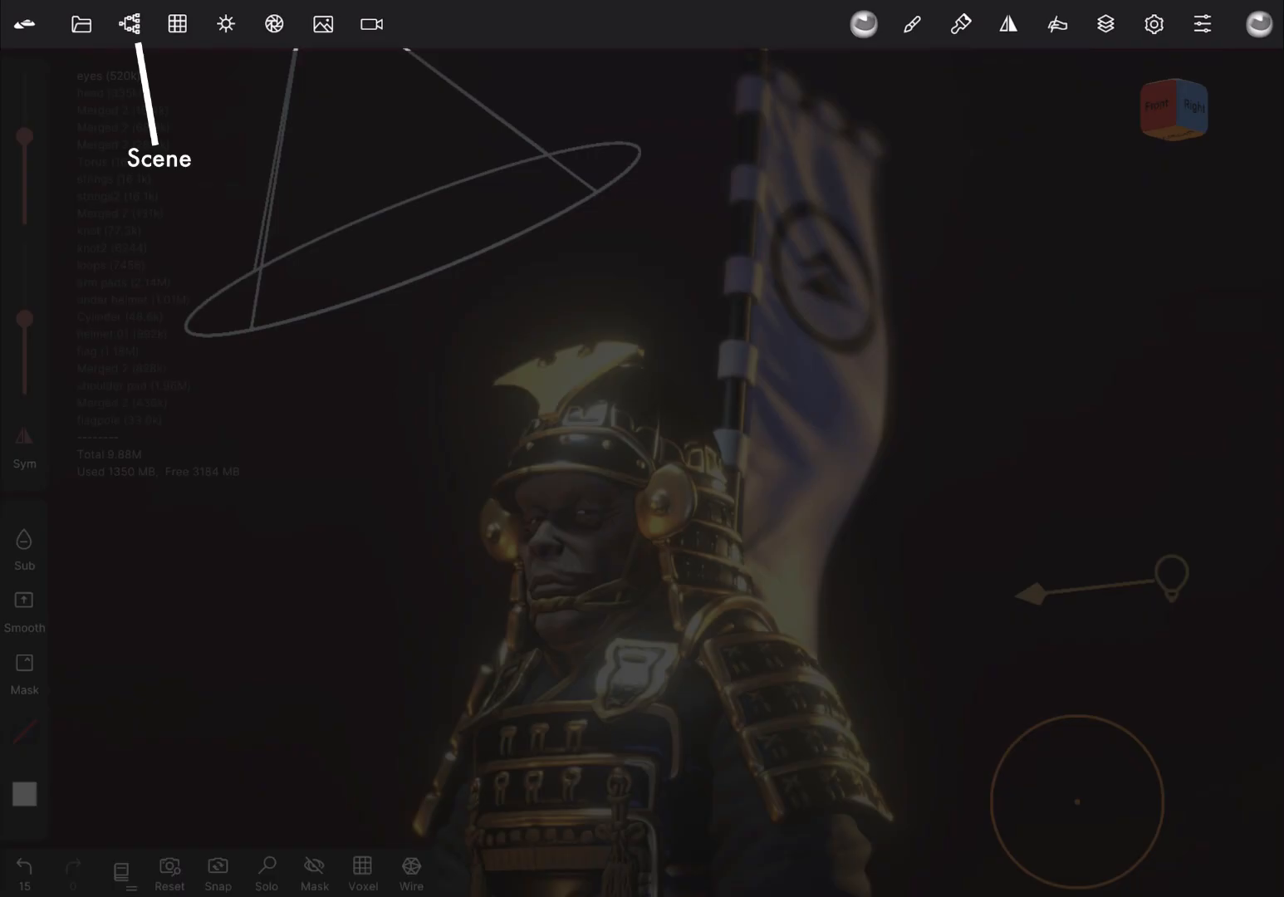
{"action": "left_click", "coordinate": [129, 23]}
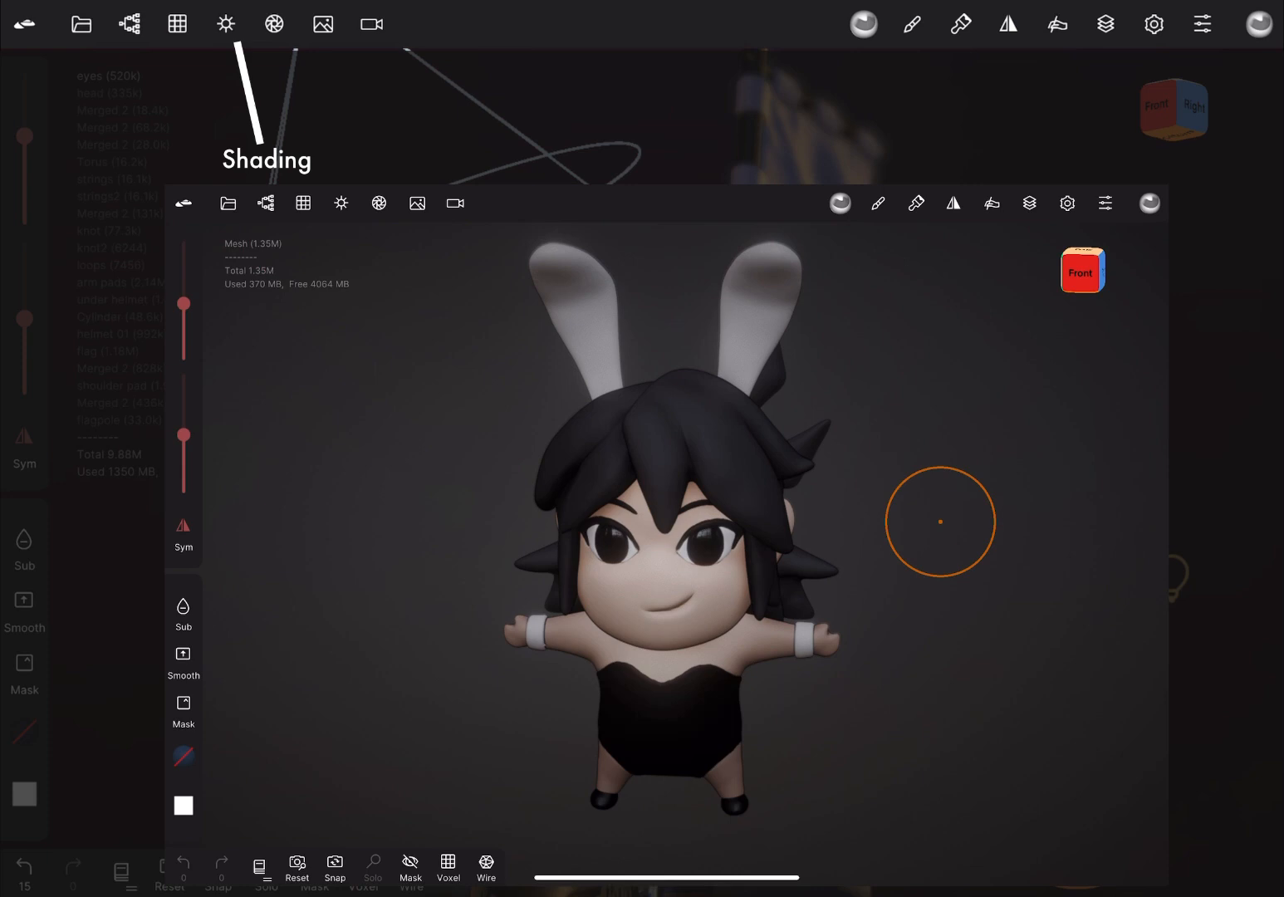
- Shade the bunny with the clay_red matcap, then return to PBR shading
{"action": "left_click", "coordinate": [341, 203]}
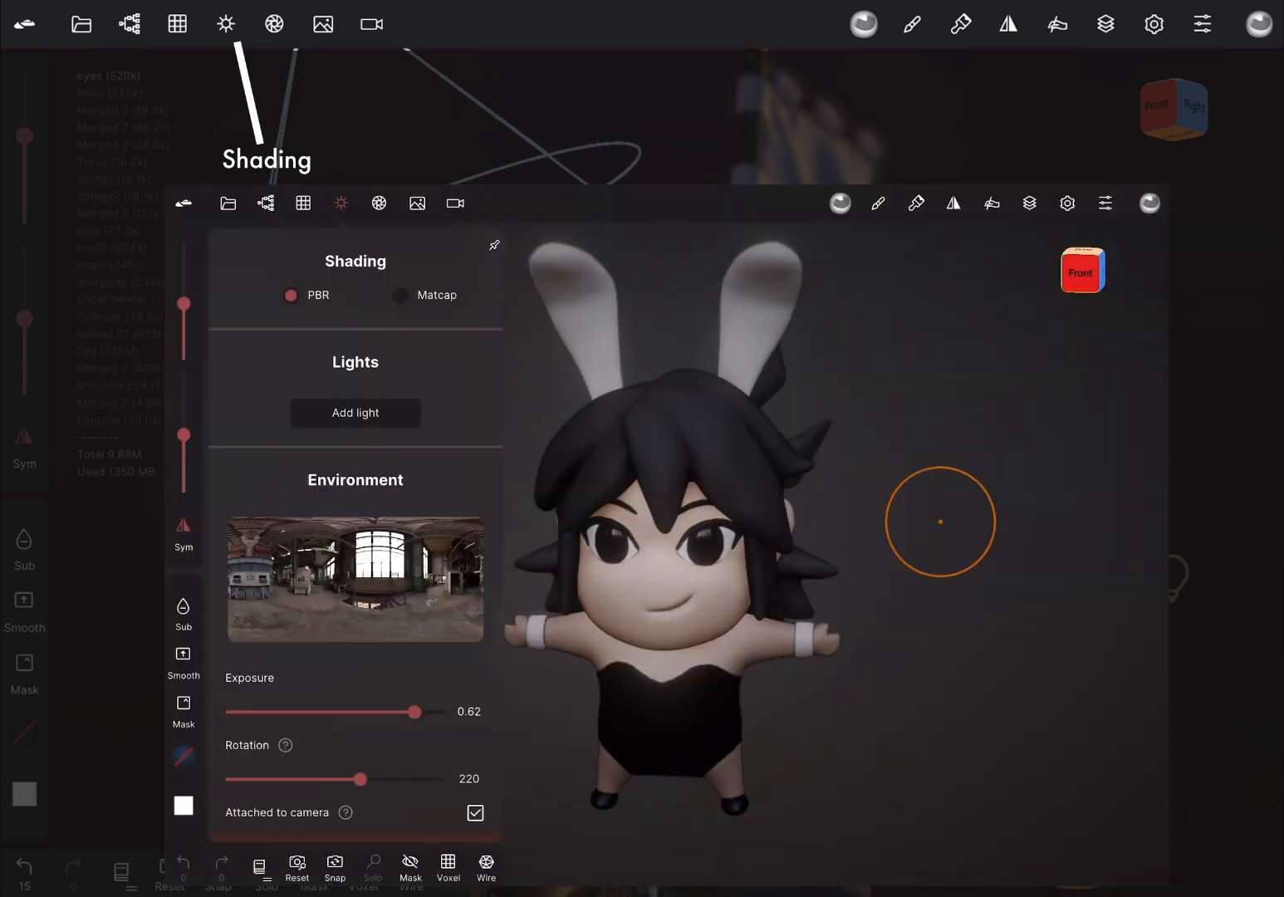
{"action": "left_click", "coordinate": [399, 295]}
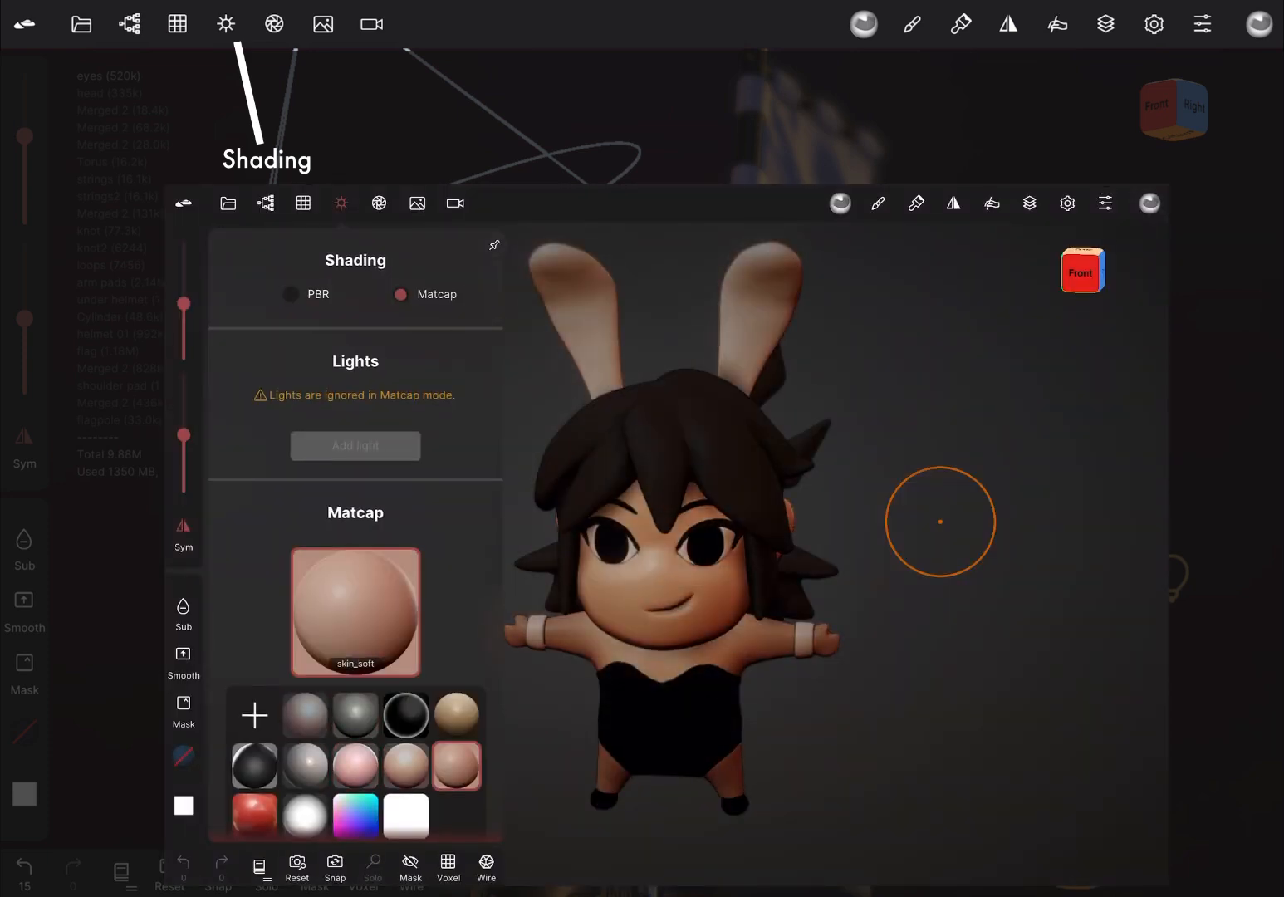
{"action": "left_click", "coordinate": [305, 714]}
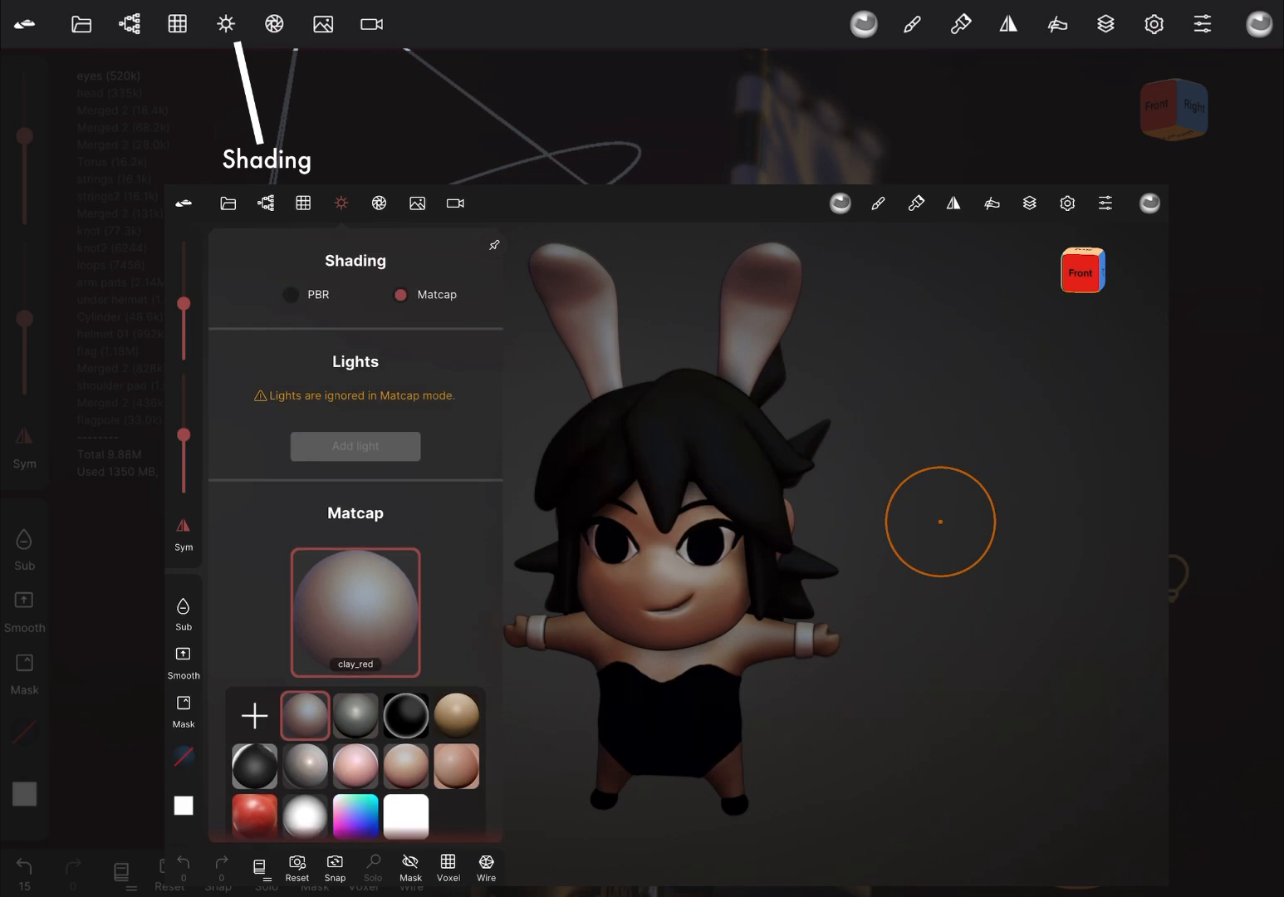
{"action": "left_click", "coordinate": [290, 295]}
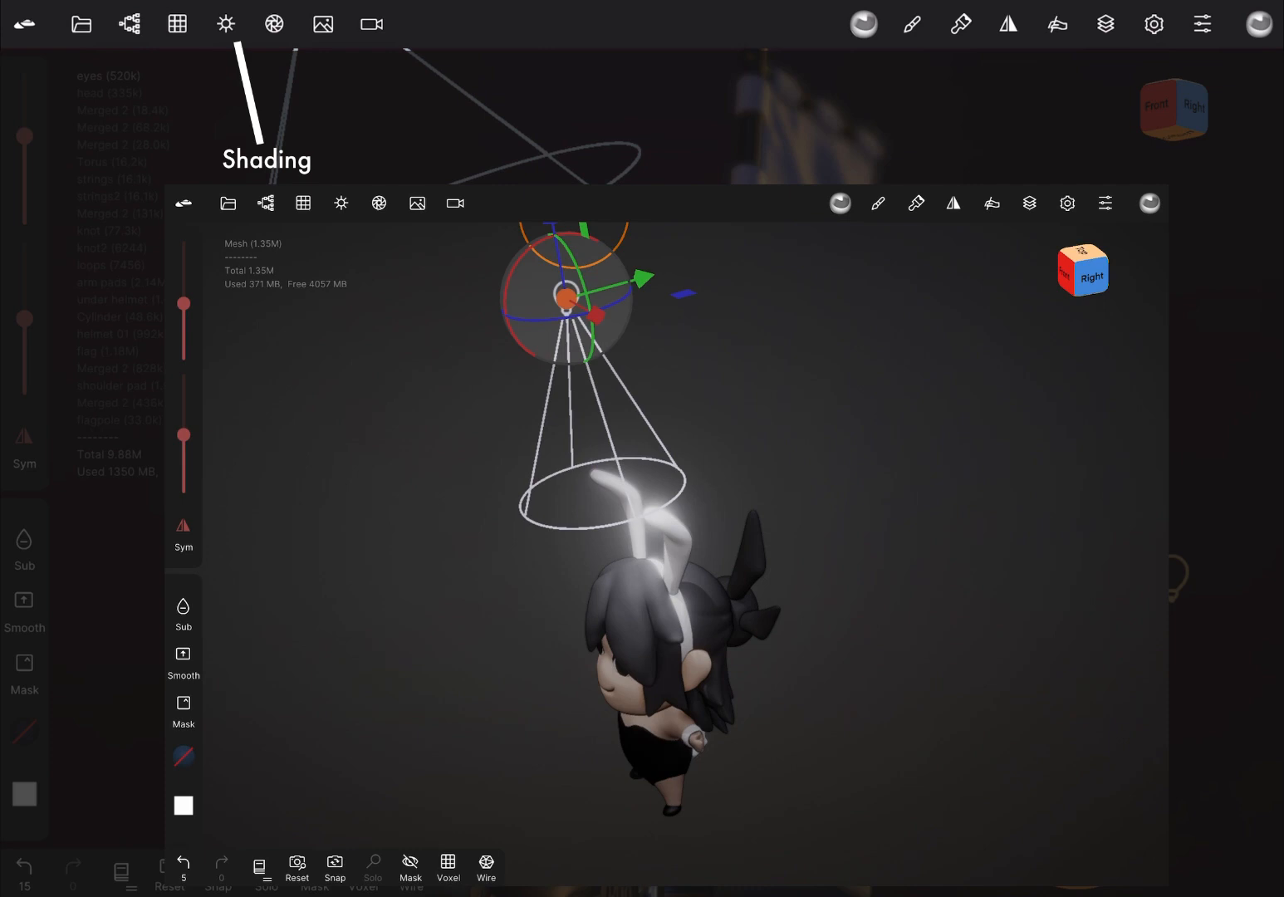
- Reposition the spot light and apply the studio_small_04_1k environment
{"action": "left_click", "coordinate": [340, 202]}
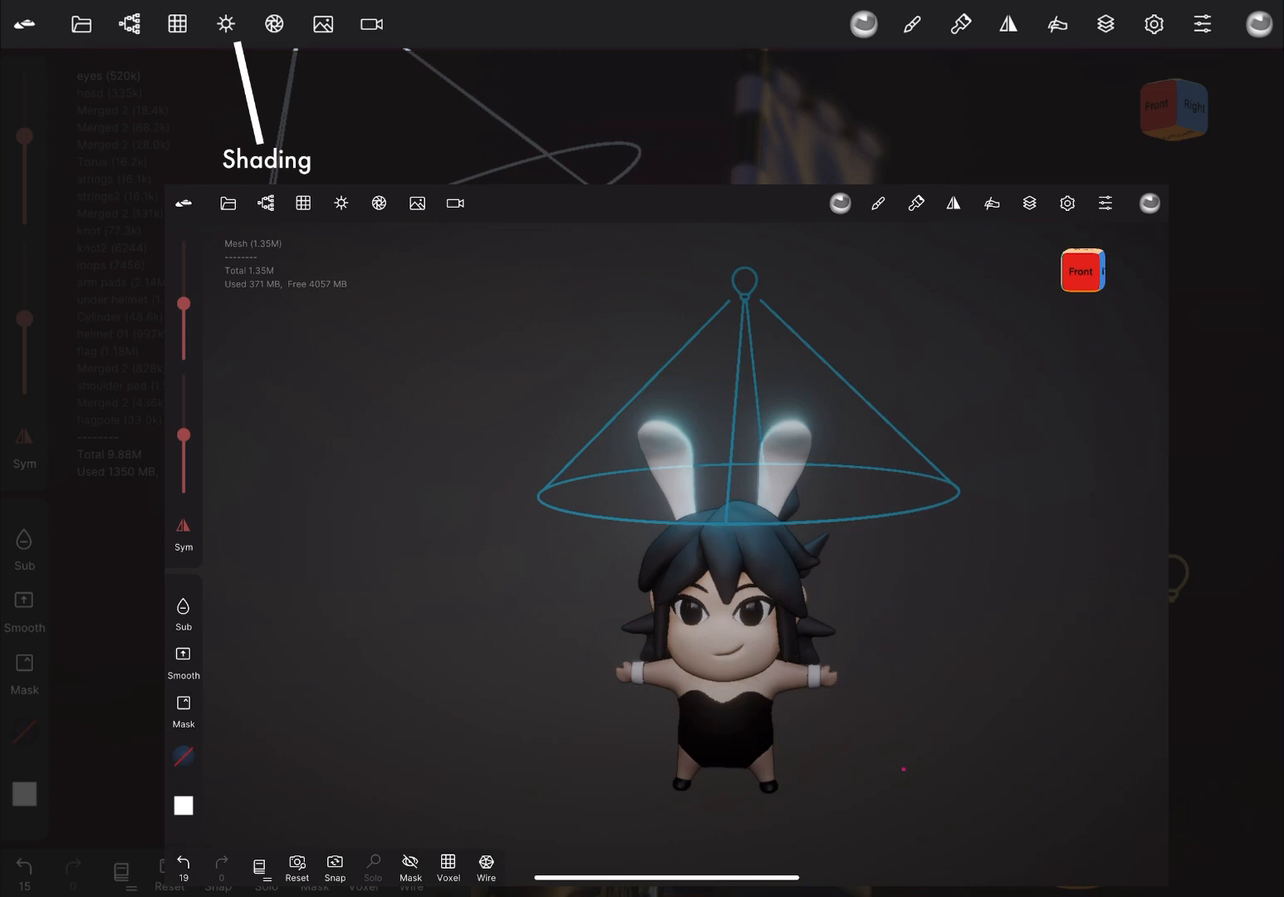
{"action": "left_click", "coordinate": [341, 204]}
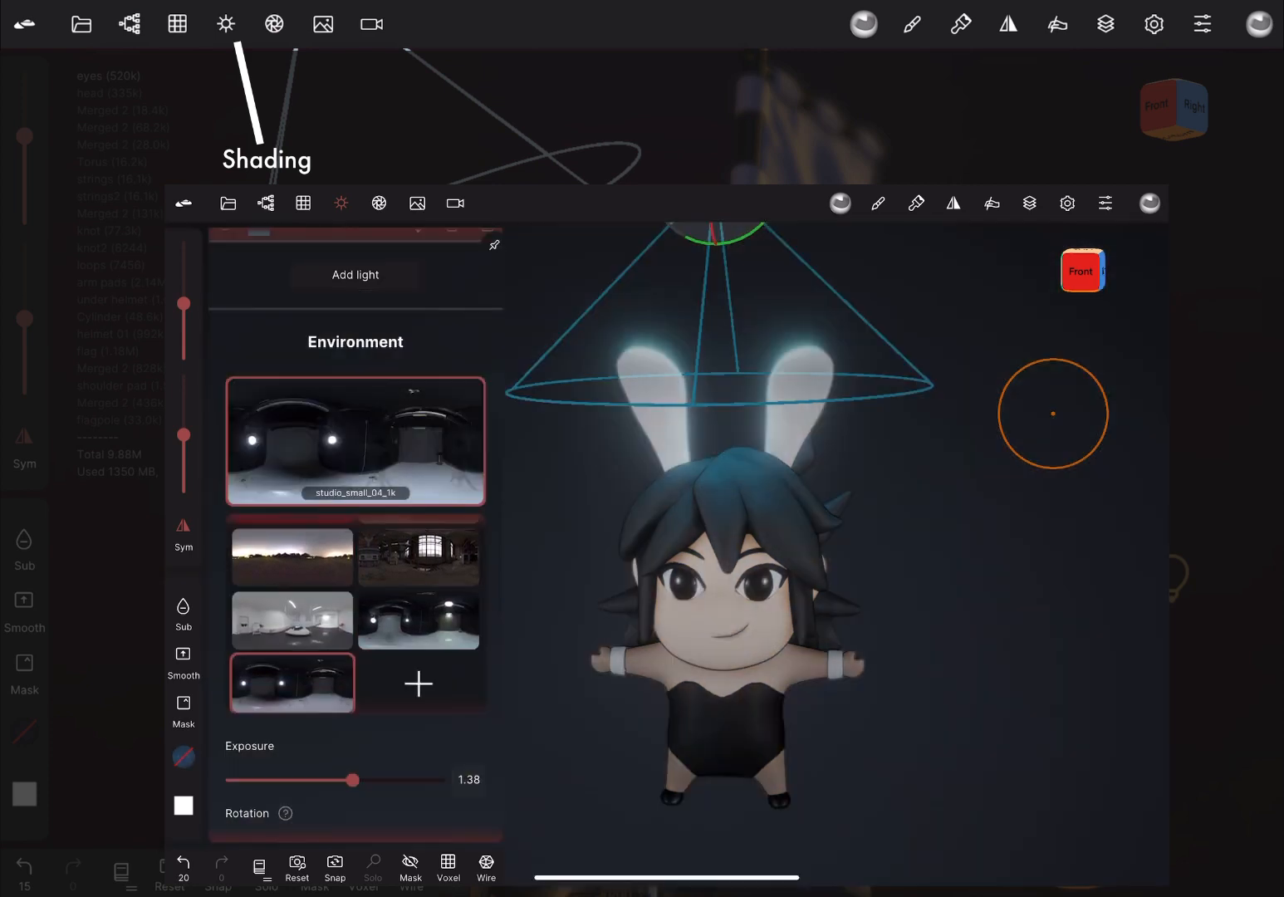
{"action": "left_click", "coordinate": [418, 393]}
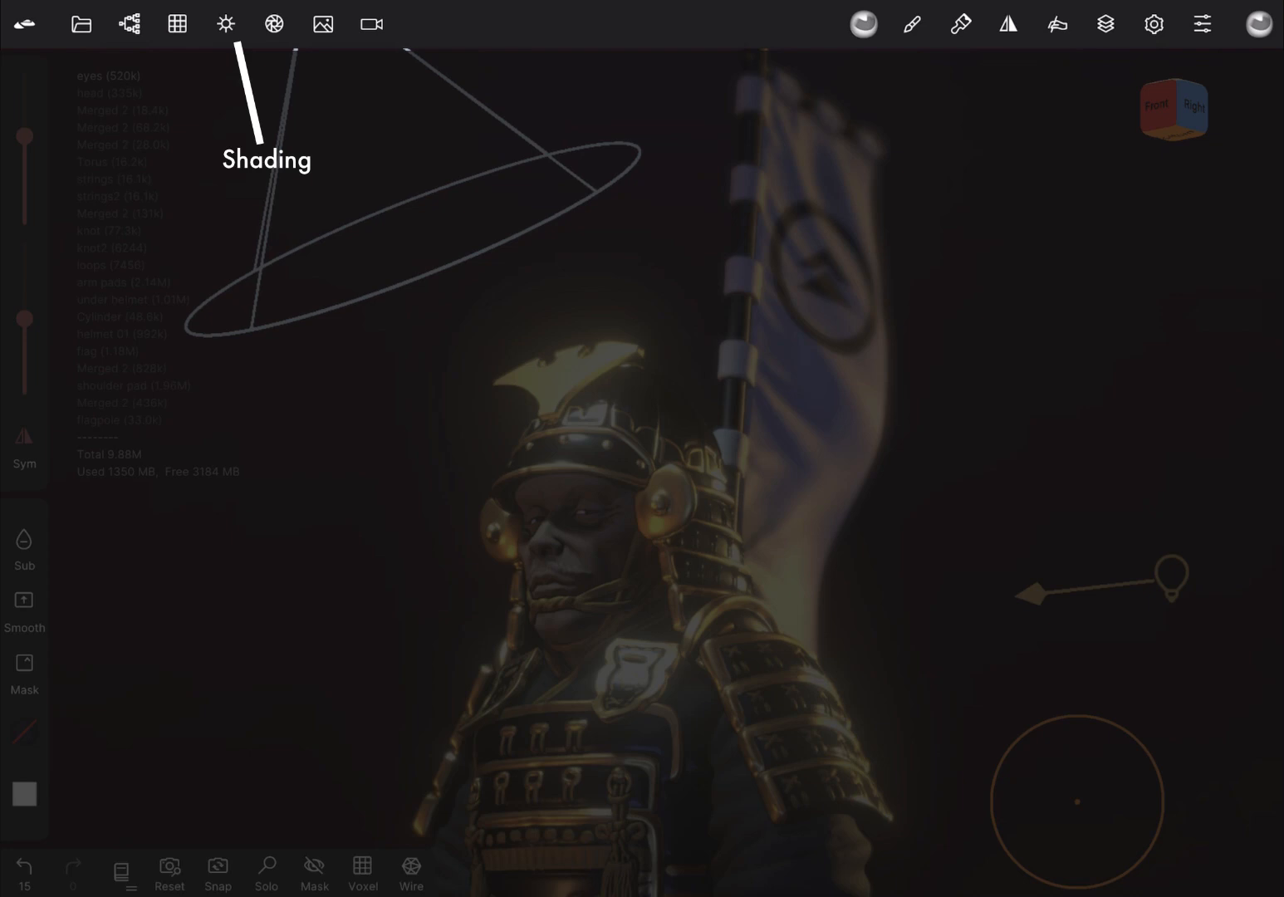
- Enable Depth Of Field and Chromatic Aberration in the post-processing settings
{"action": "left_click", "coordinate": [225, 23]}
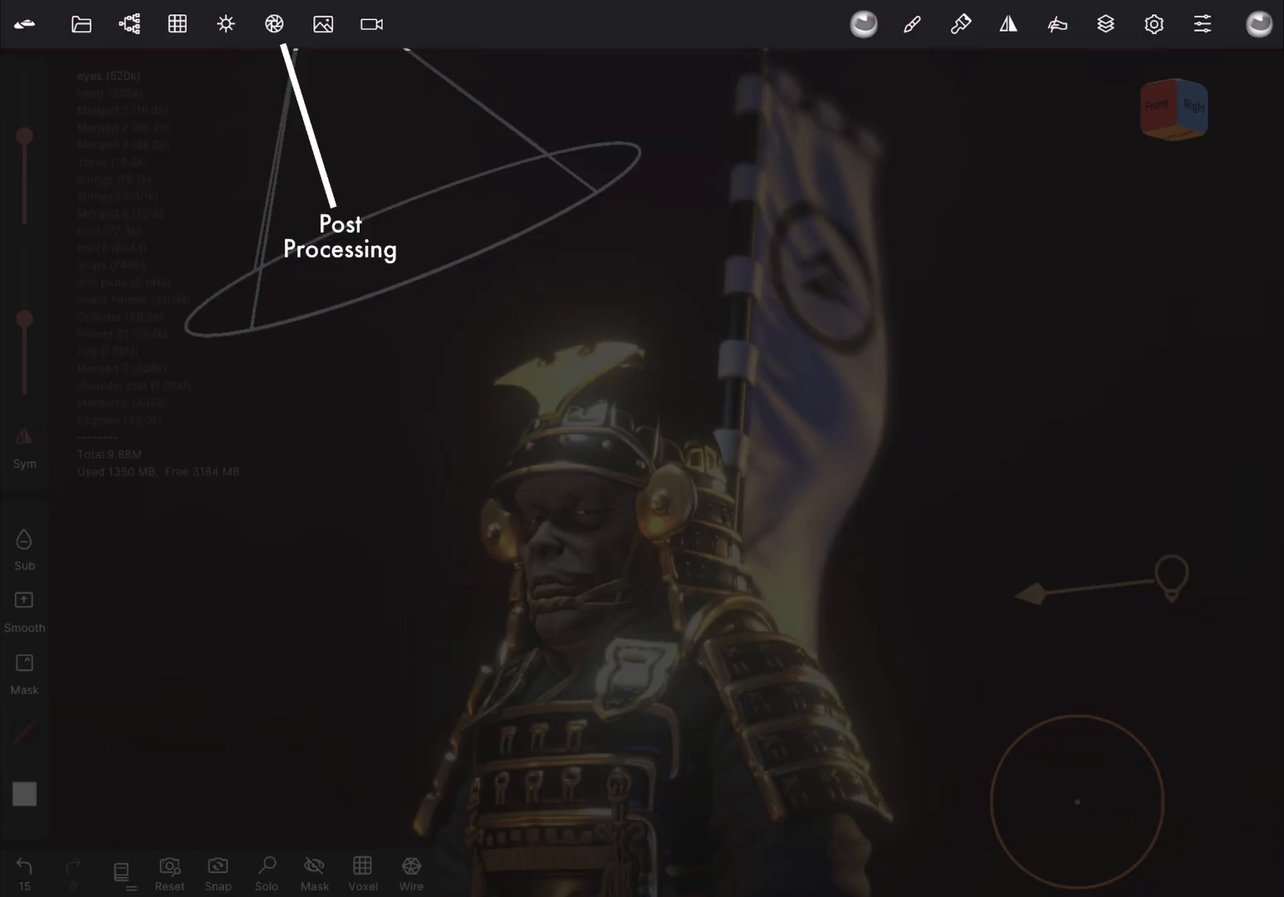
{"action": "left_click", "coordinate": [274, 23]}
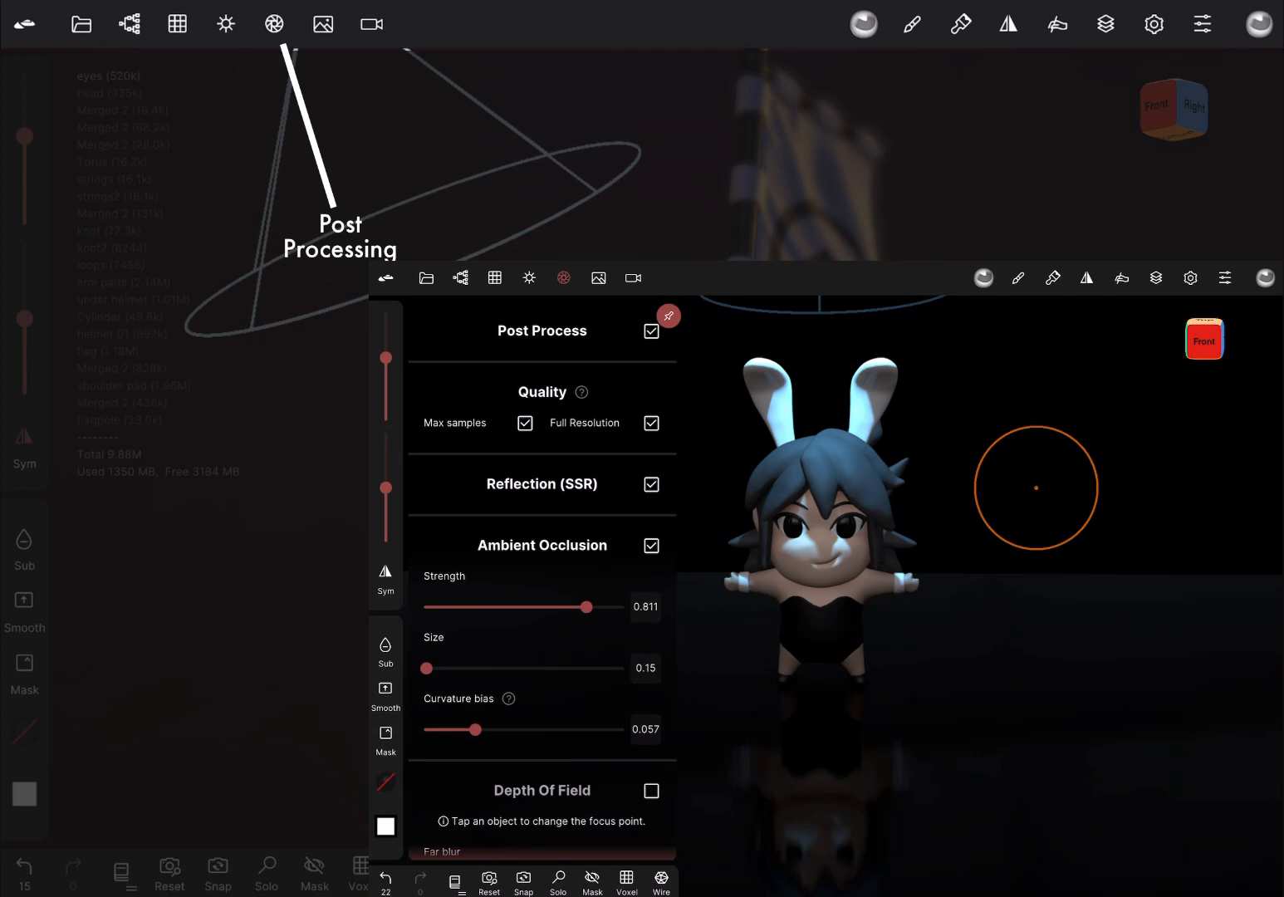
{"action": "scroll", "scroll_direction": "down", "scroll_amount": 3}
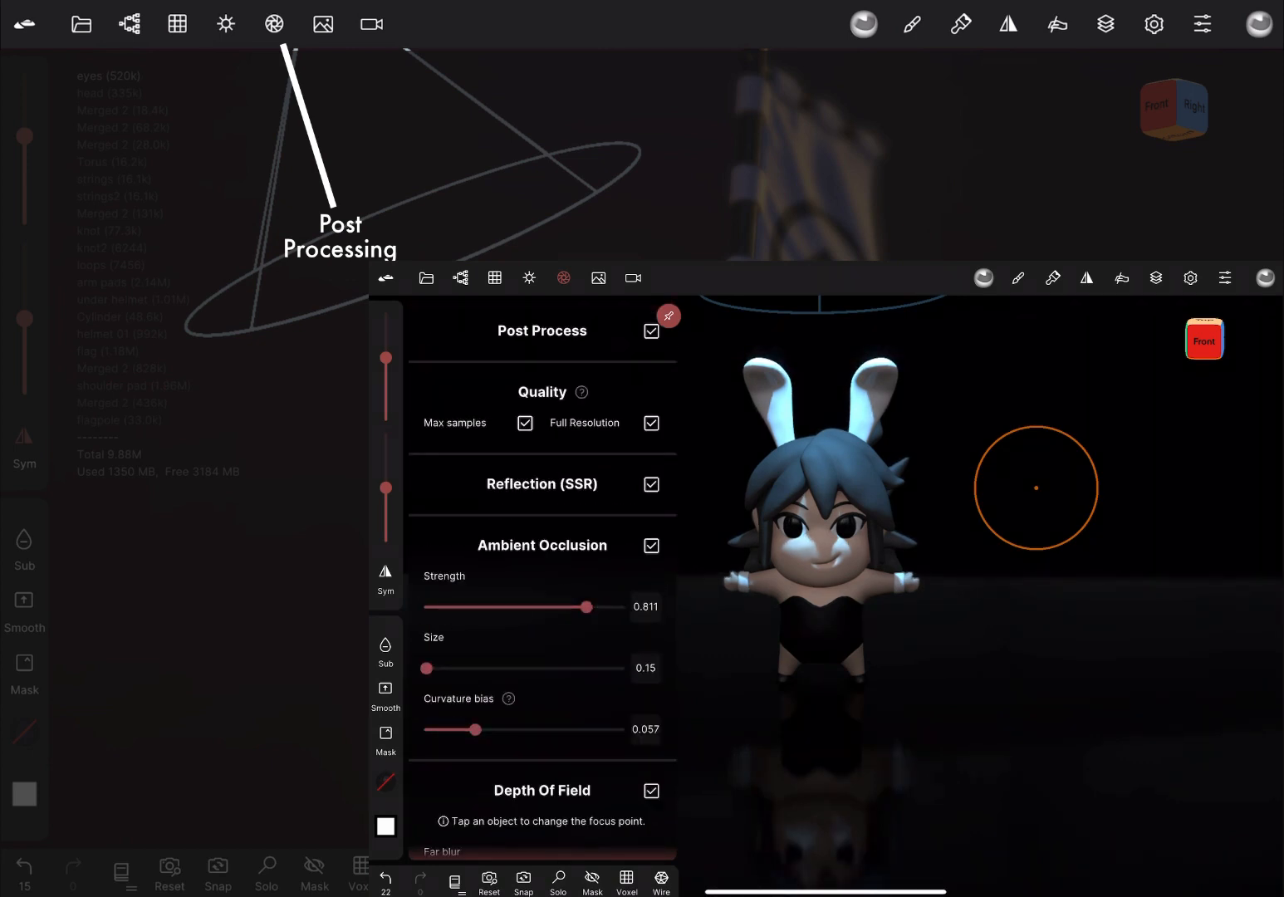
{"action": "scroll", "scroll_direction": "down", "scroll_amount": 3}
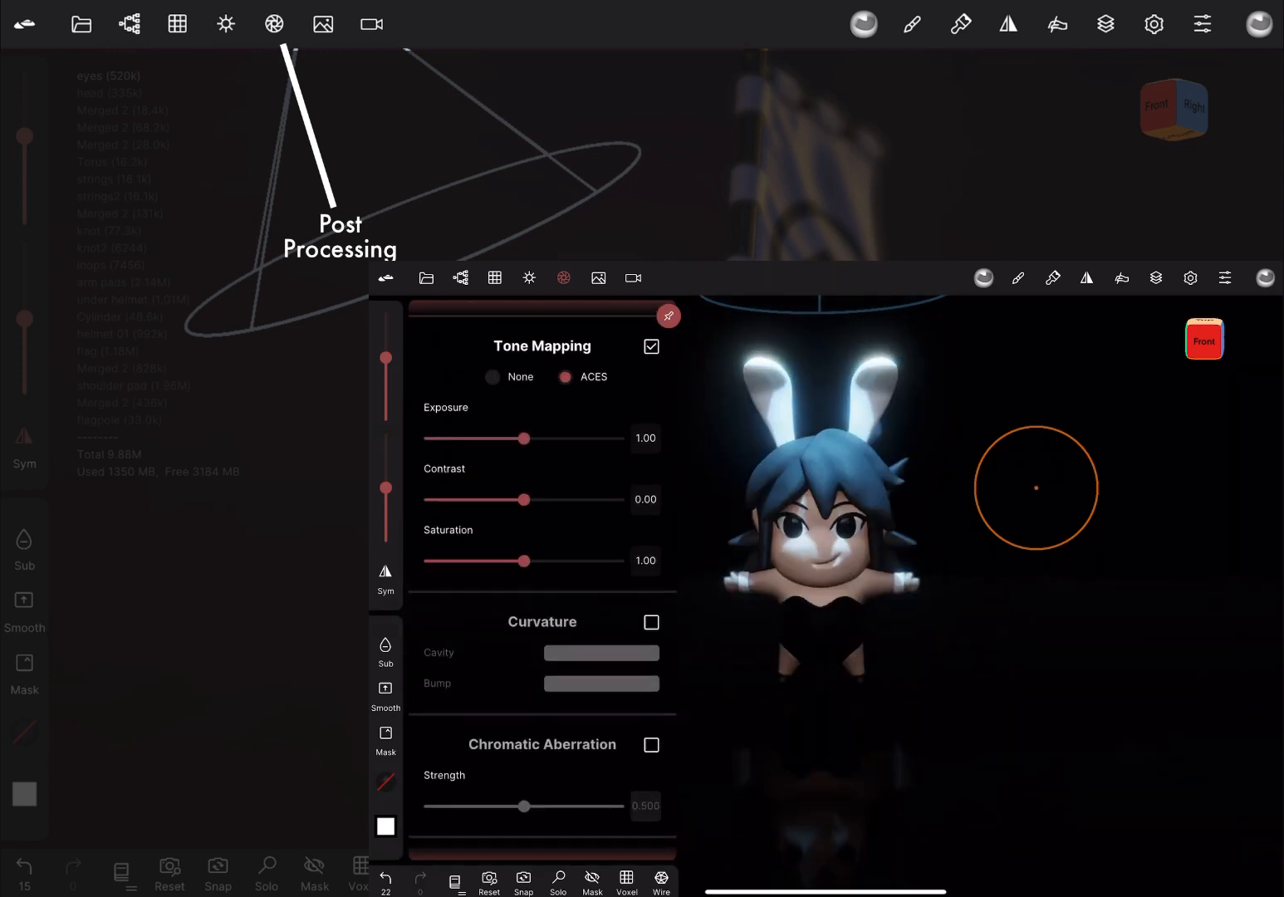
{"action": "left_click", "coordinate": [602, 653]}
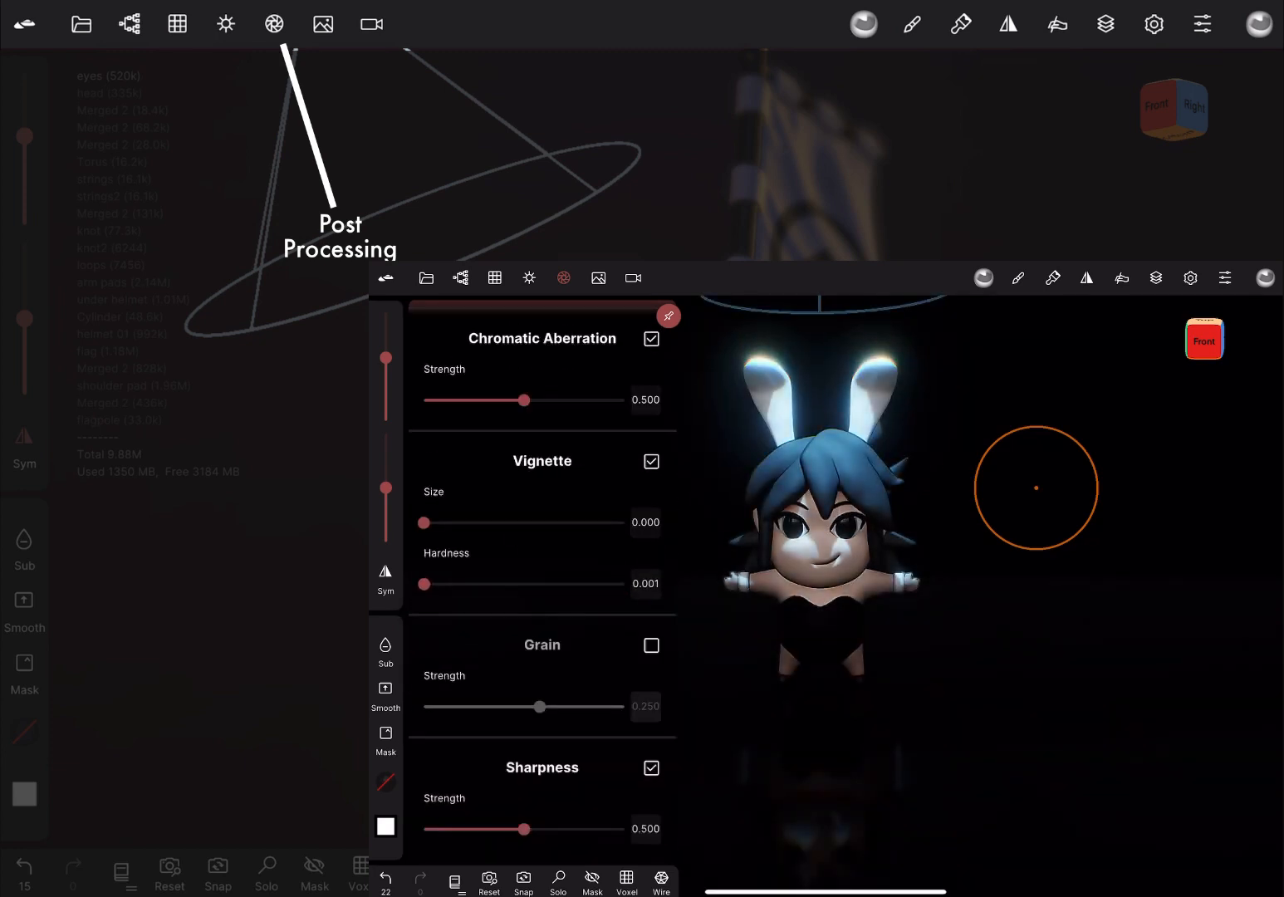
- Turn the Post Process option off entirely
{"action": "scroll", "scroll_direction": "up", "scroll_amount": 3}
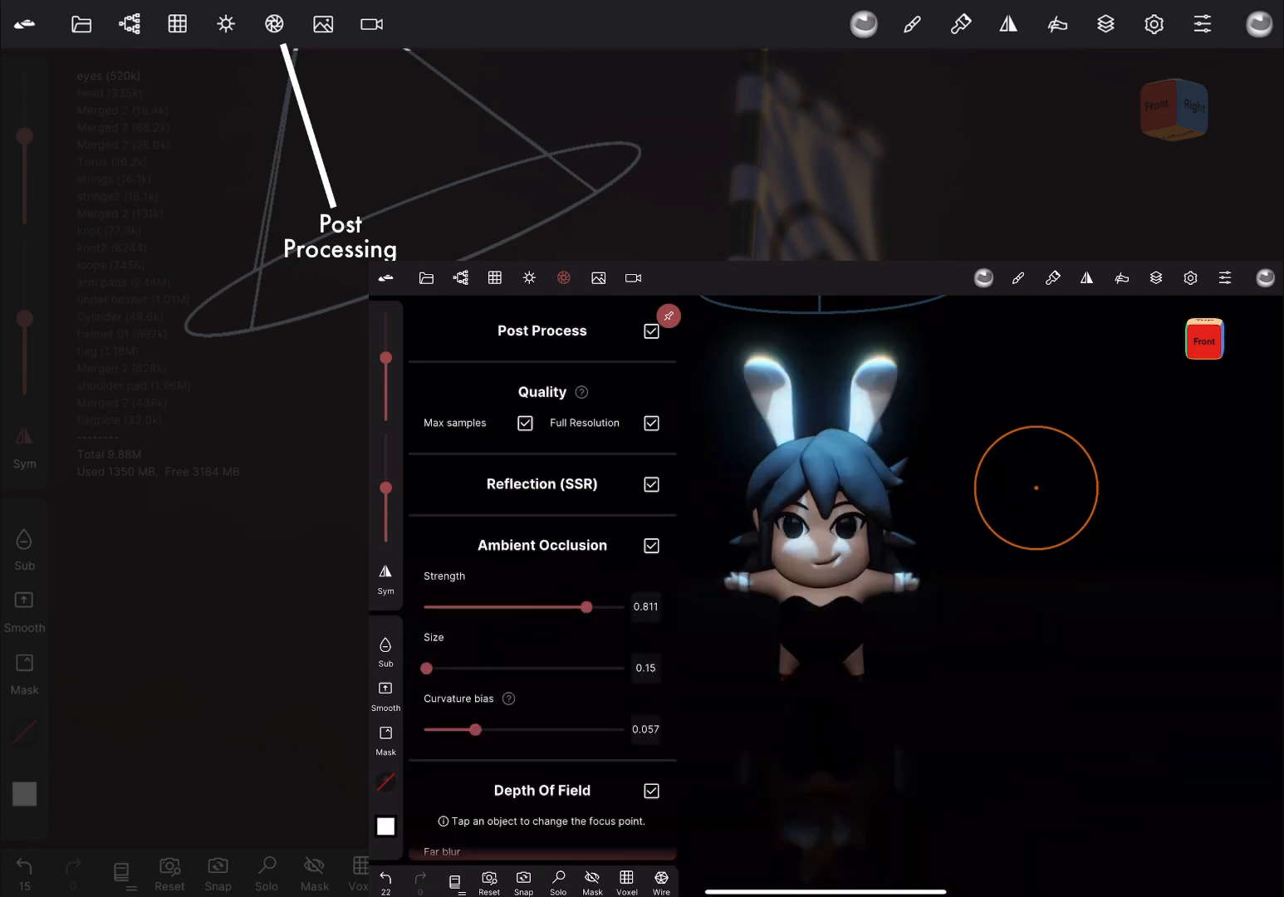
{"action": "left_click", "coordinate": [651, 330]}
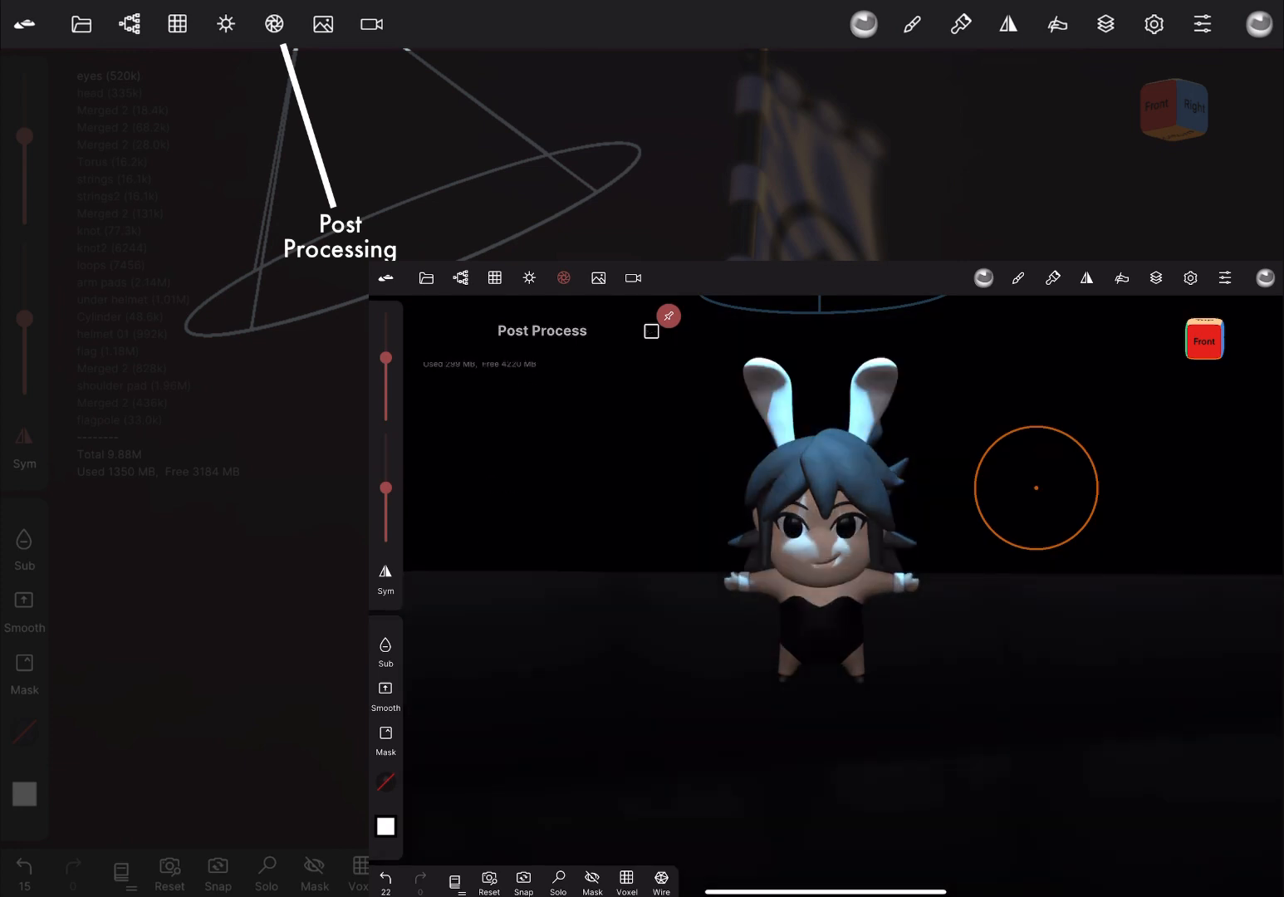
{"action": "left_click", "coordinate": [651, 330]}
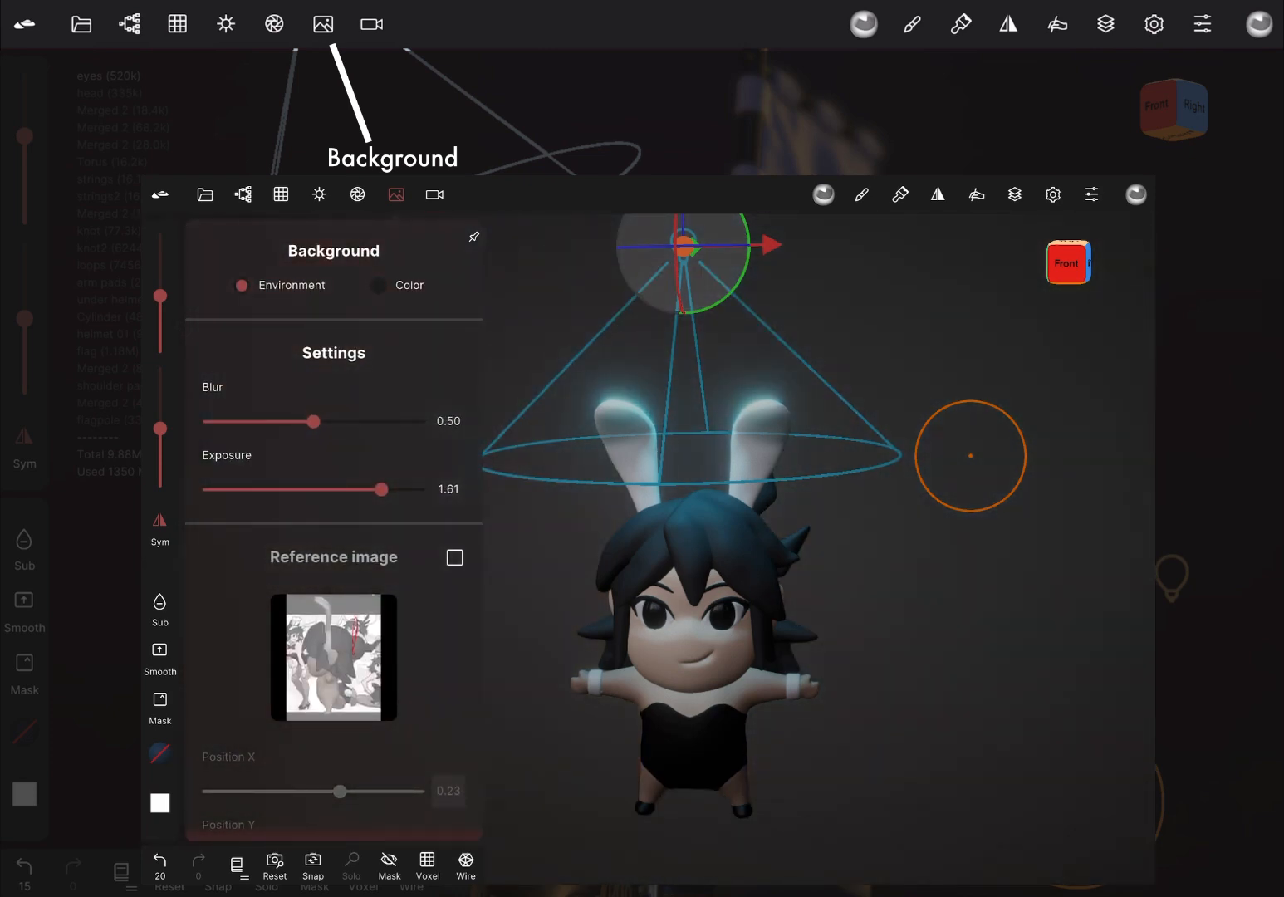
- Enable a bunny-girl reference image behind the sculpt, adjusting its position and scale
{"action": "left_click", "coordinate": [379, 286]}
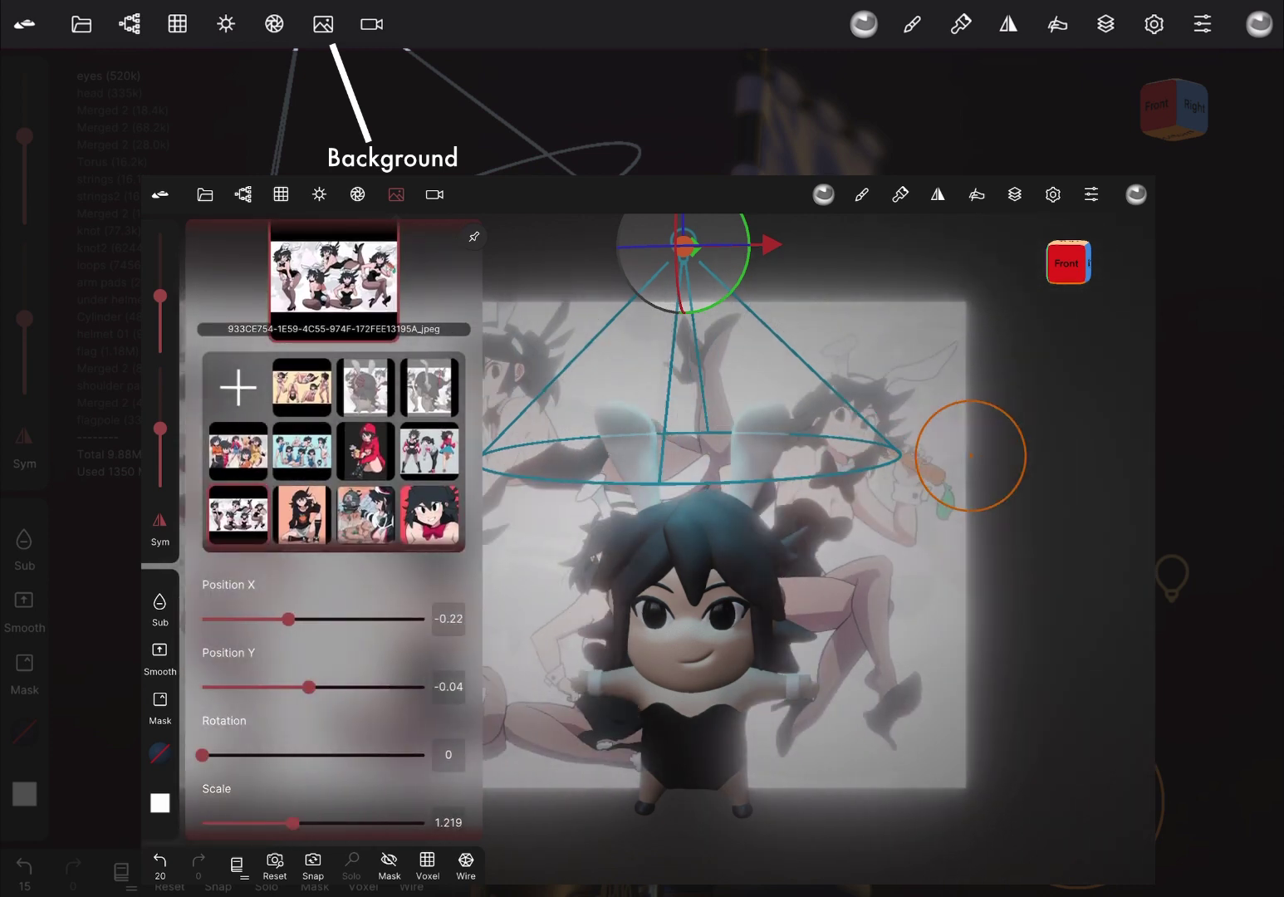
{"action": "scroll", "scroll_direction": "down", "scroll_amount": 3}
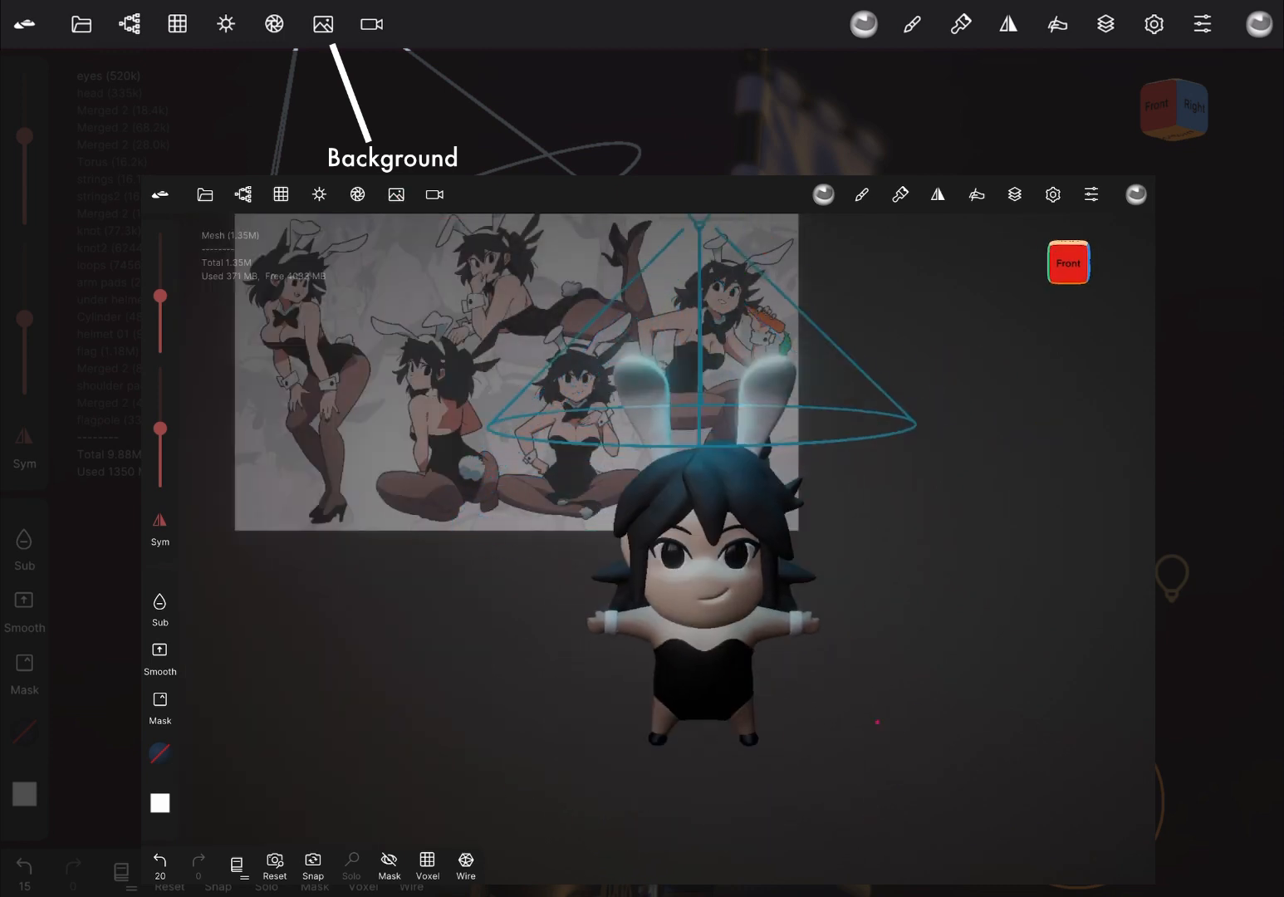
{"action": "left_click", "coordinate": [395, 195]}
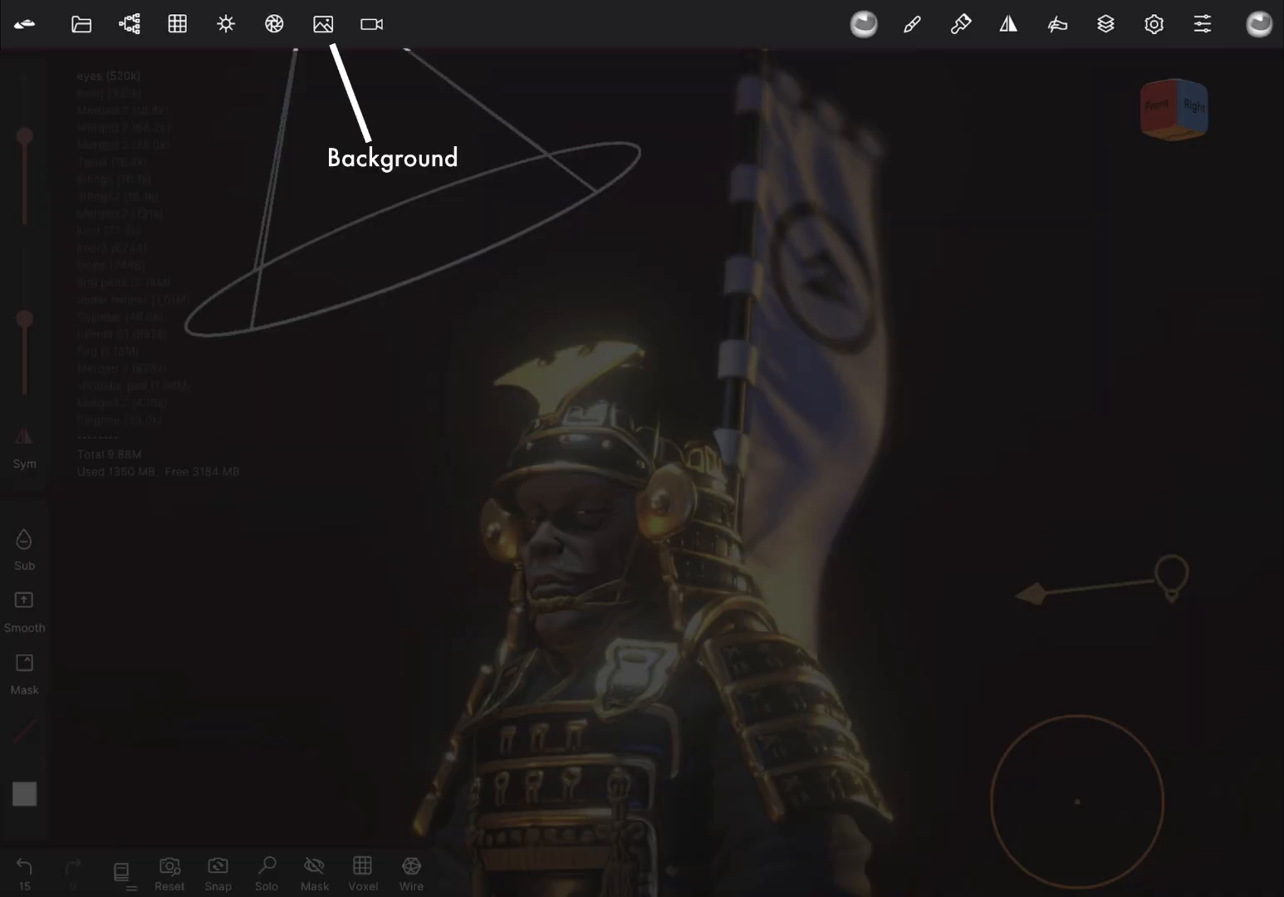
- Tour the remaining top-bar menus and open the bunny-girl scene with its dark ground plane
{"action": "left_click", "coordinate": [322, 23]}
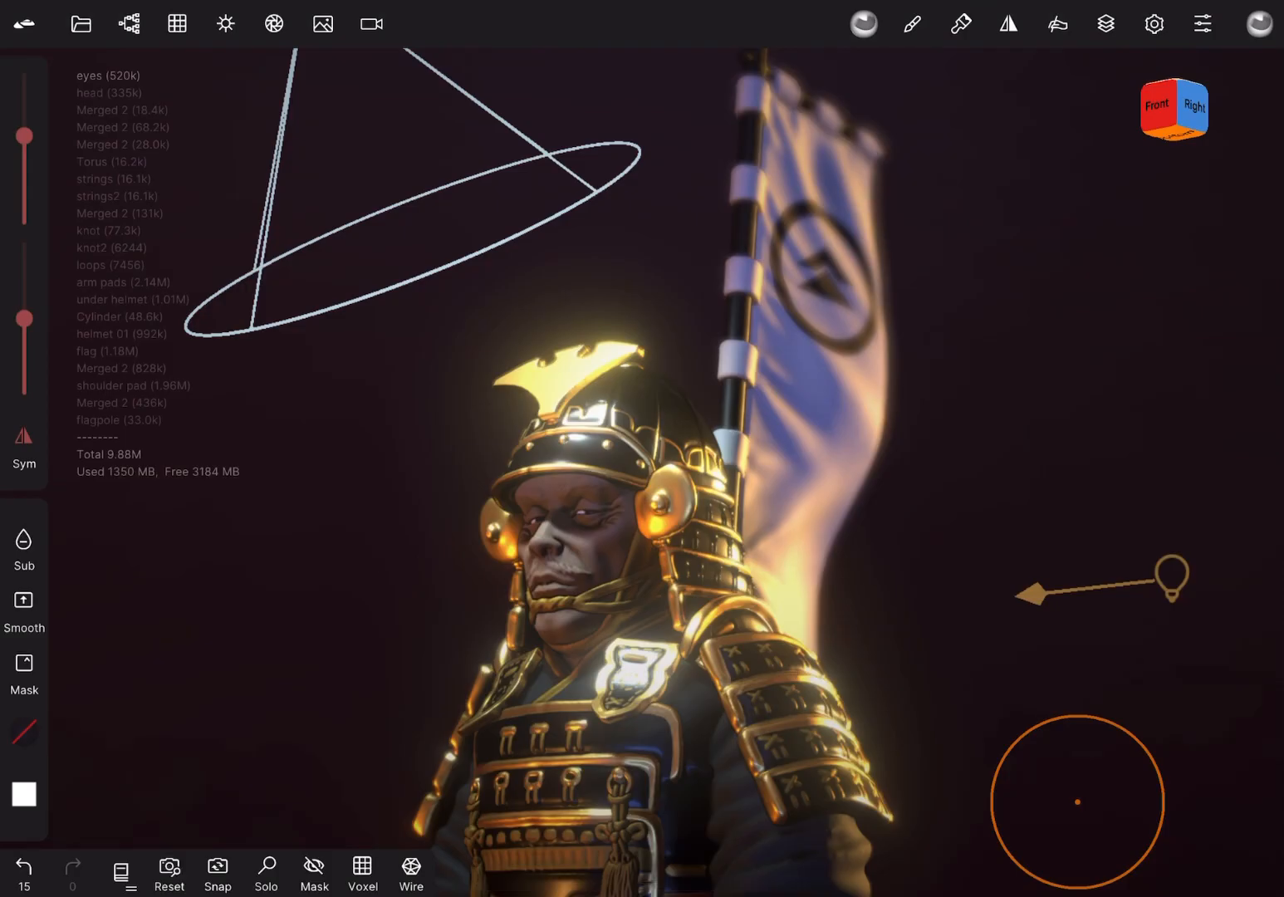
{"action": "left_click", "coordinate": [371, 23]}
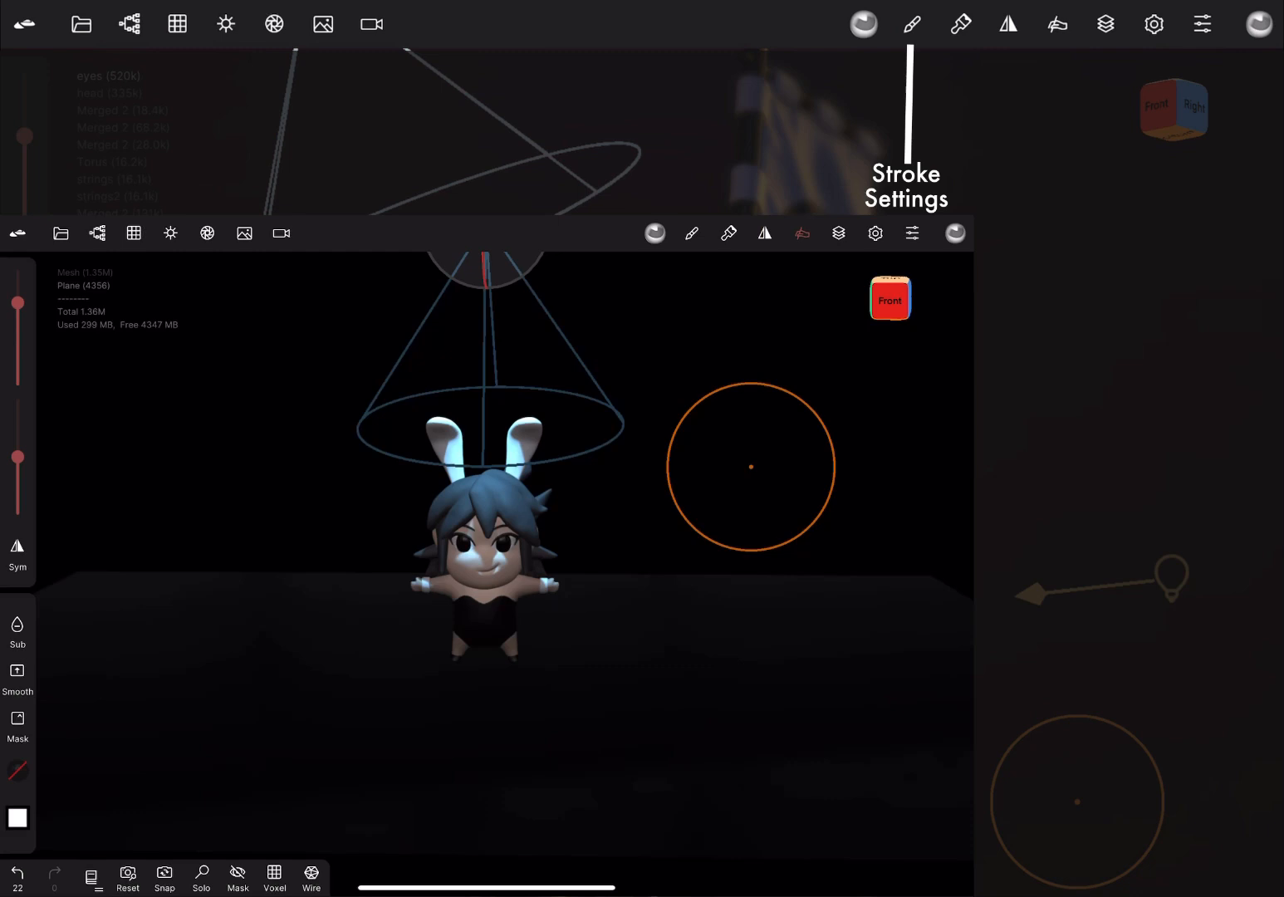
- Review Stroke Settings through the Alpha, Falloff and Stroke sections, then close the panel
{"action": "left_click", "coordinate": [692, 233]}
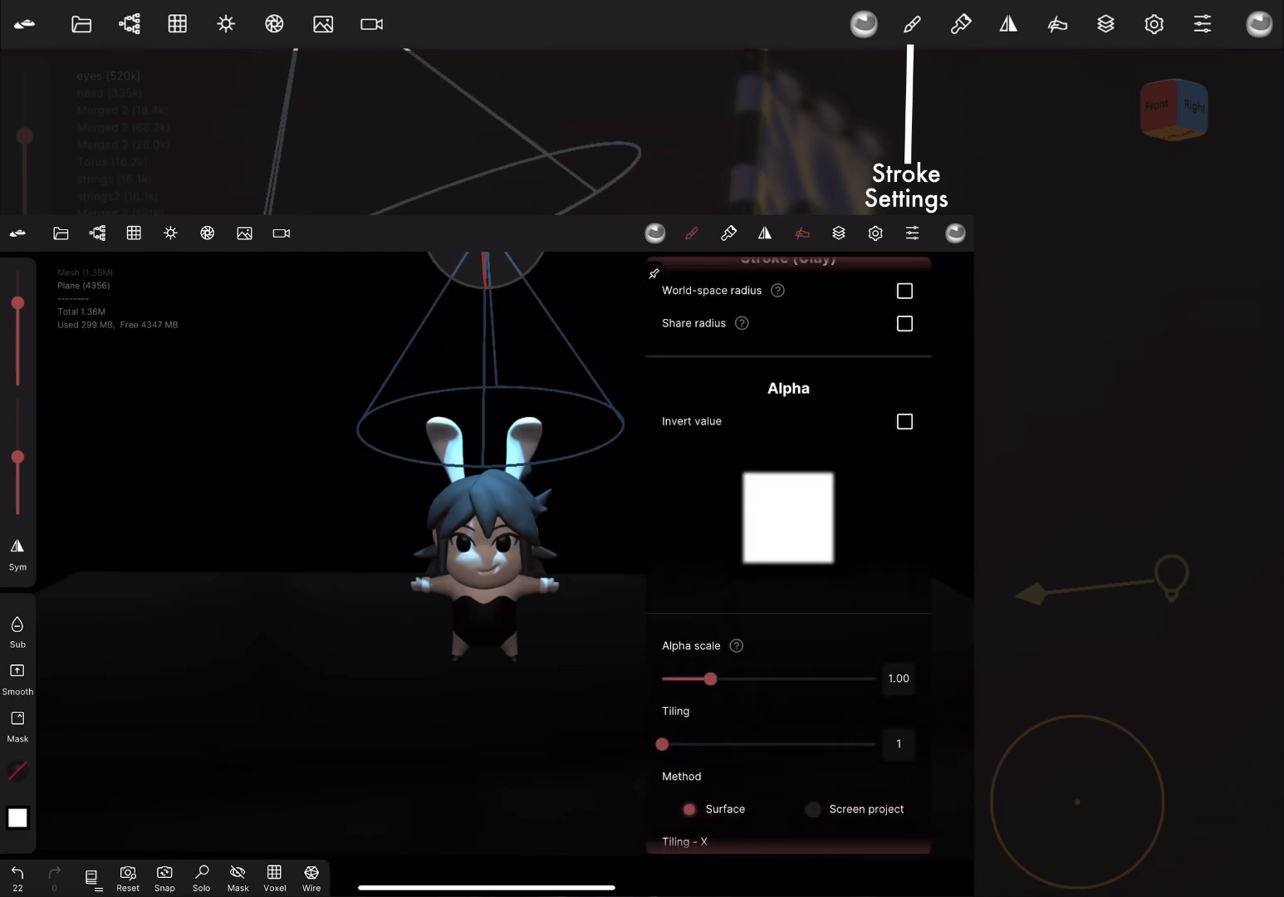
{"action": "scroll", "scroll_direction": "down", "scroll_amount": 3}
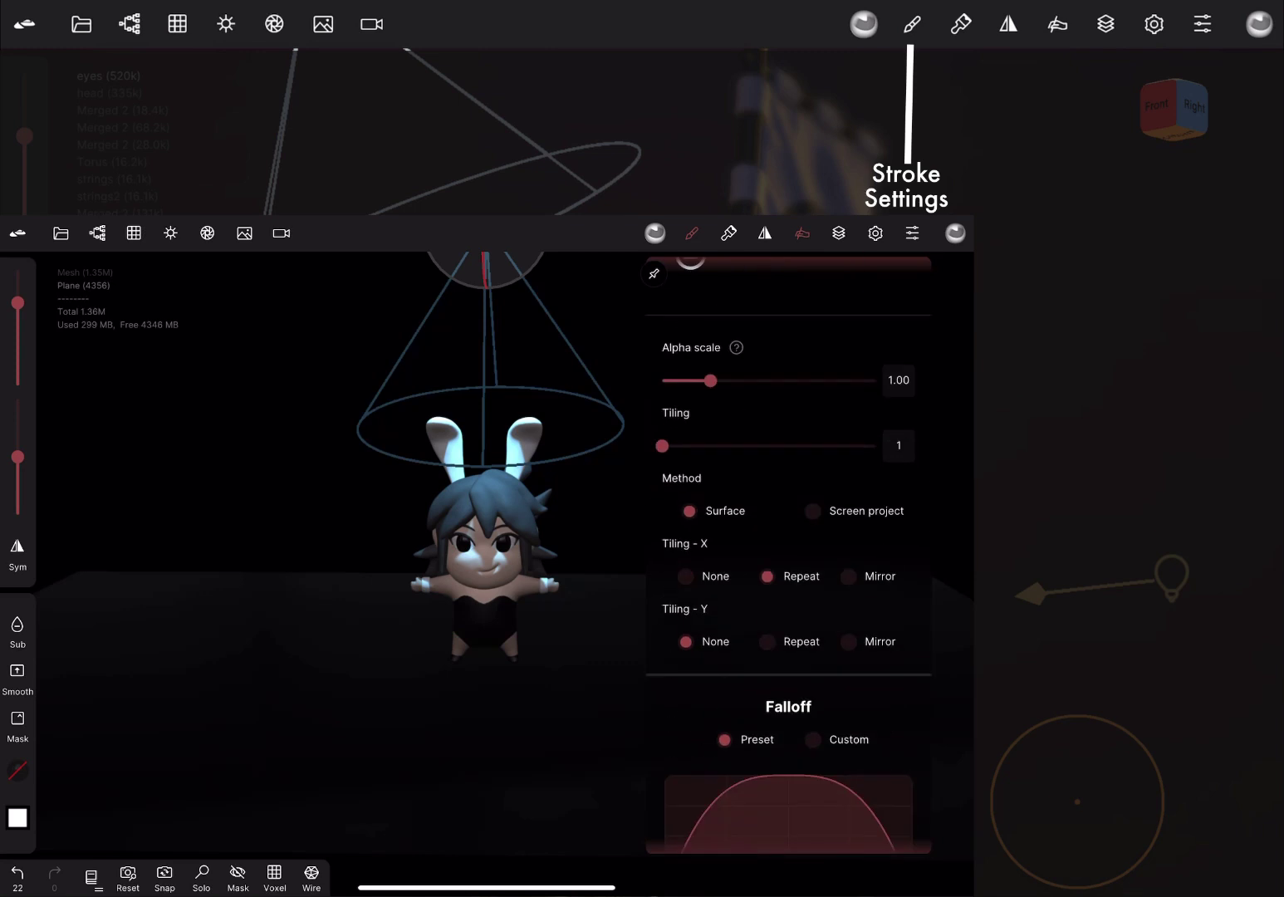
{"action": "scroll", "scroll_direction": "down", "scroll_amount": 3}
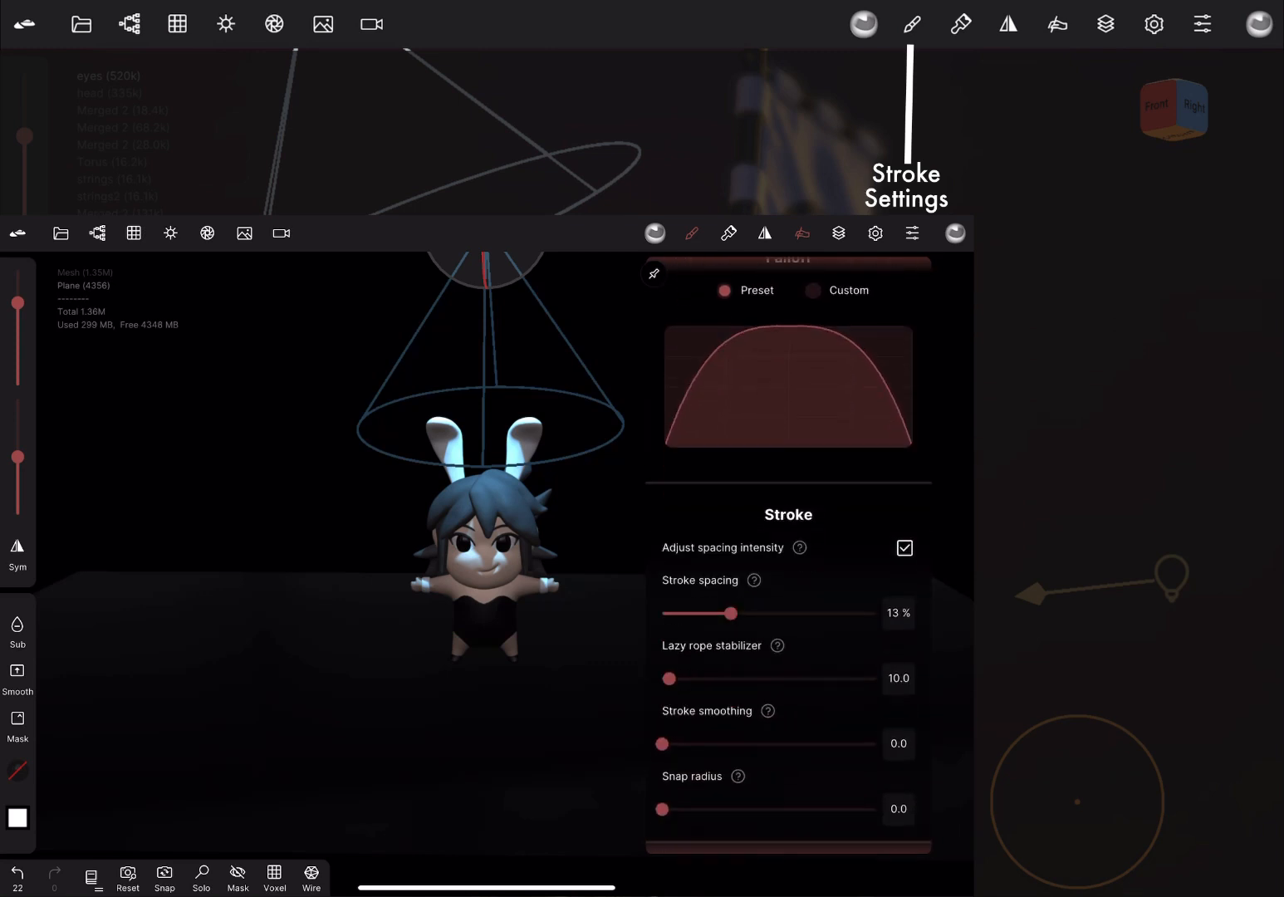
{"action": "scroll", "scroll_direction": "down", "scroll_amount": 3}
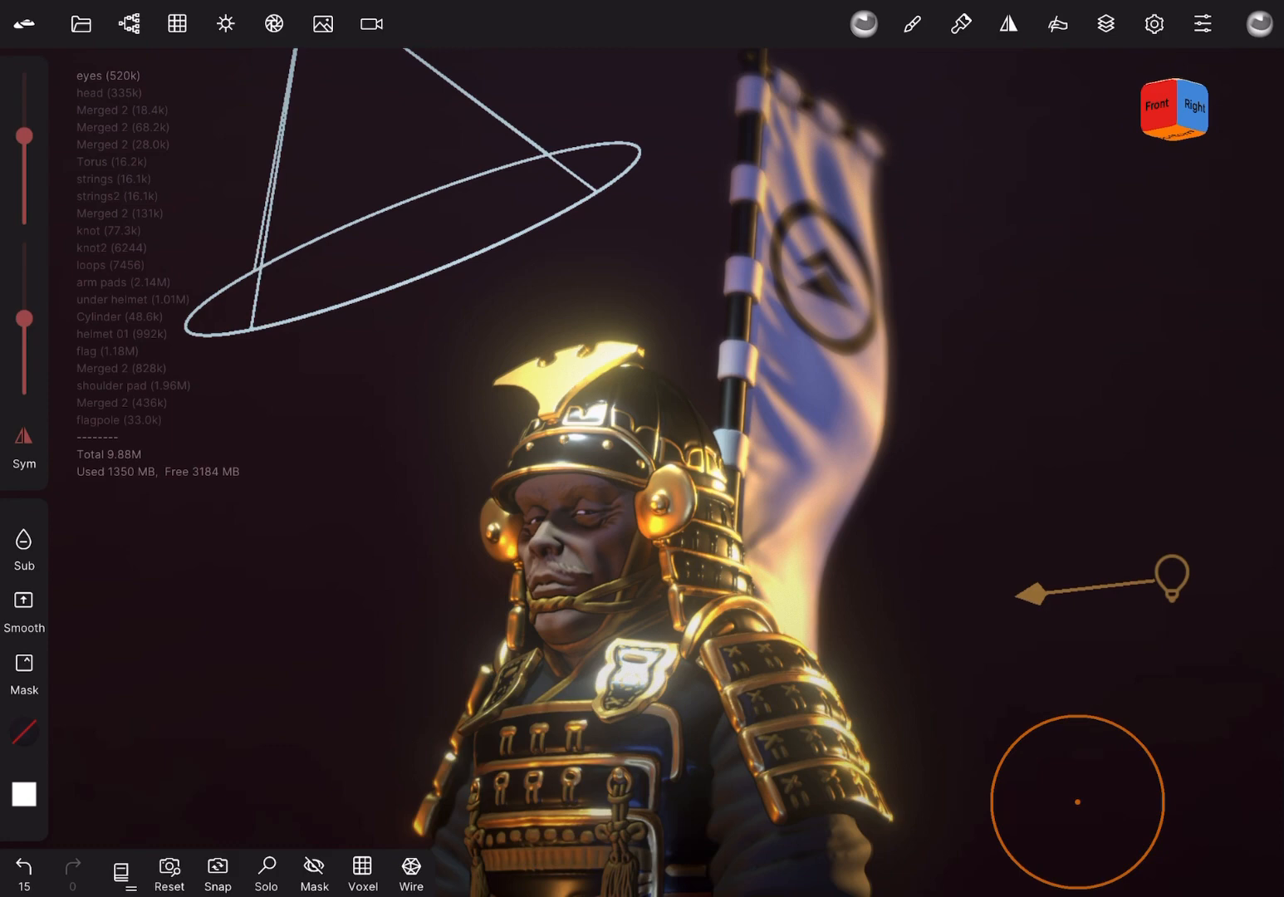
- View the Paint menu options, then bring up the Symmetry settings
{"action": "left_click", "coordinate": [961, 23]}
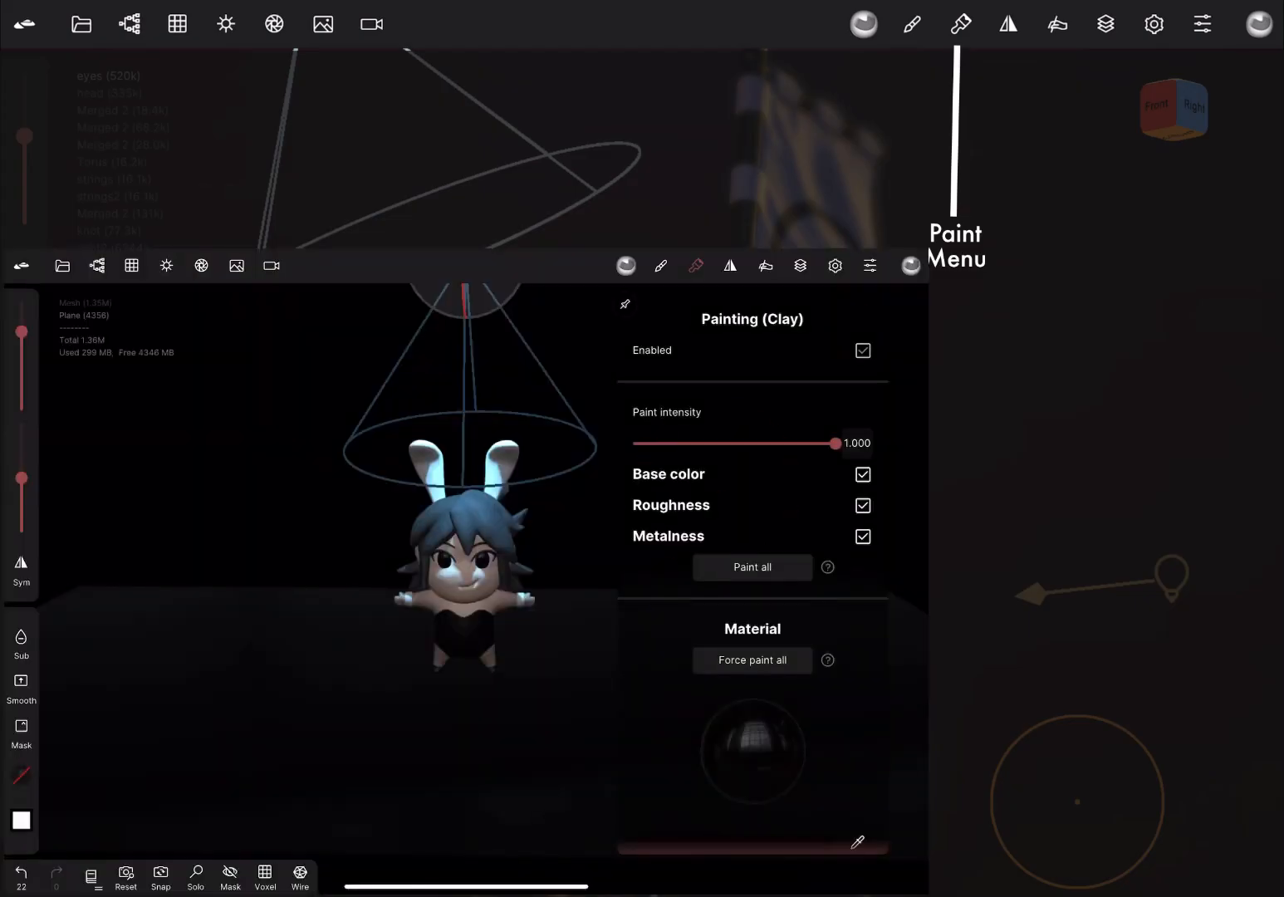
{"action": "left_click", "coordinate": [752, 751]}
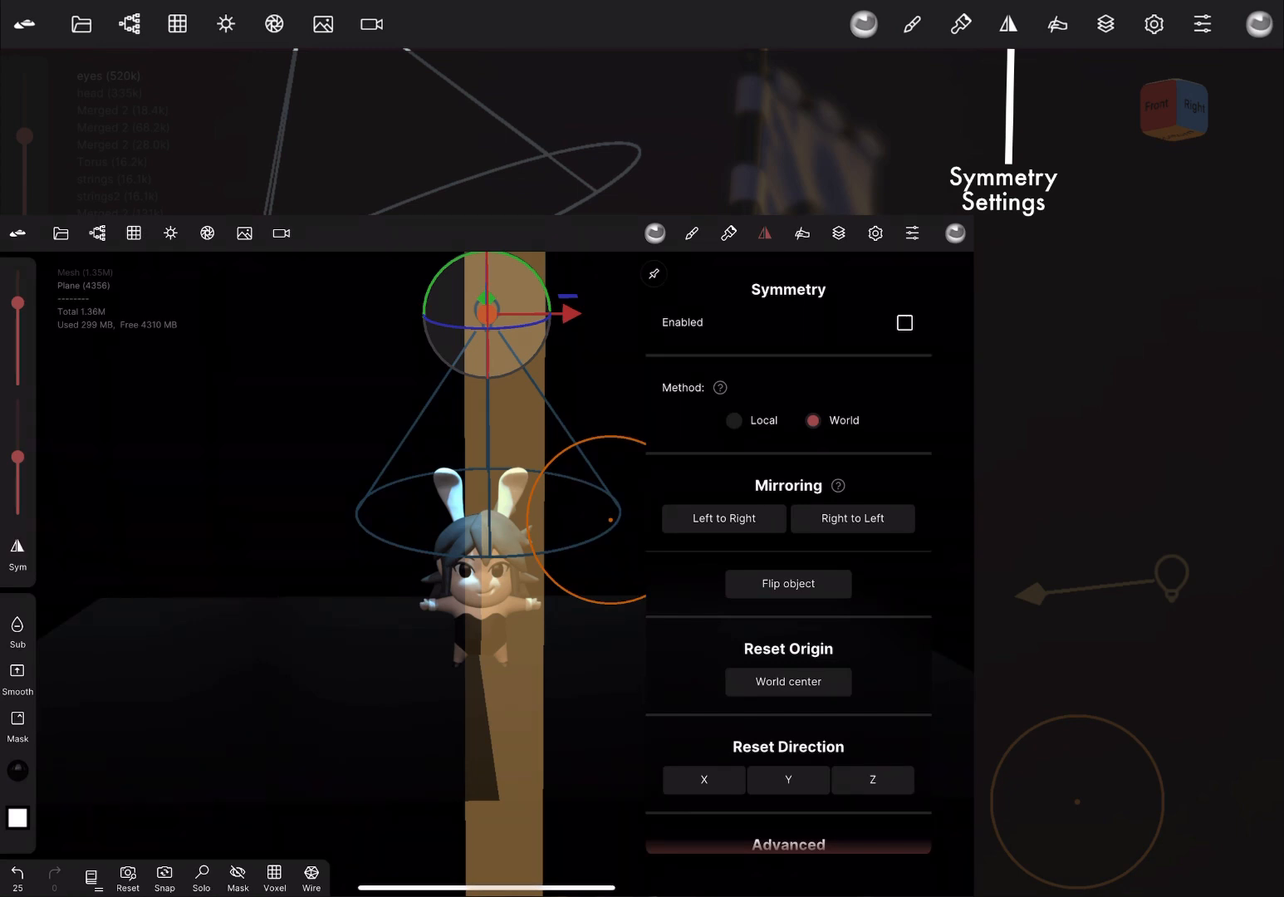
- Scroll the Symmetry panel down to the Advanced section before closing it
{"action": "scroll", "scroll_direction": "down", "scroll_amount": 3}
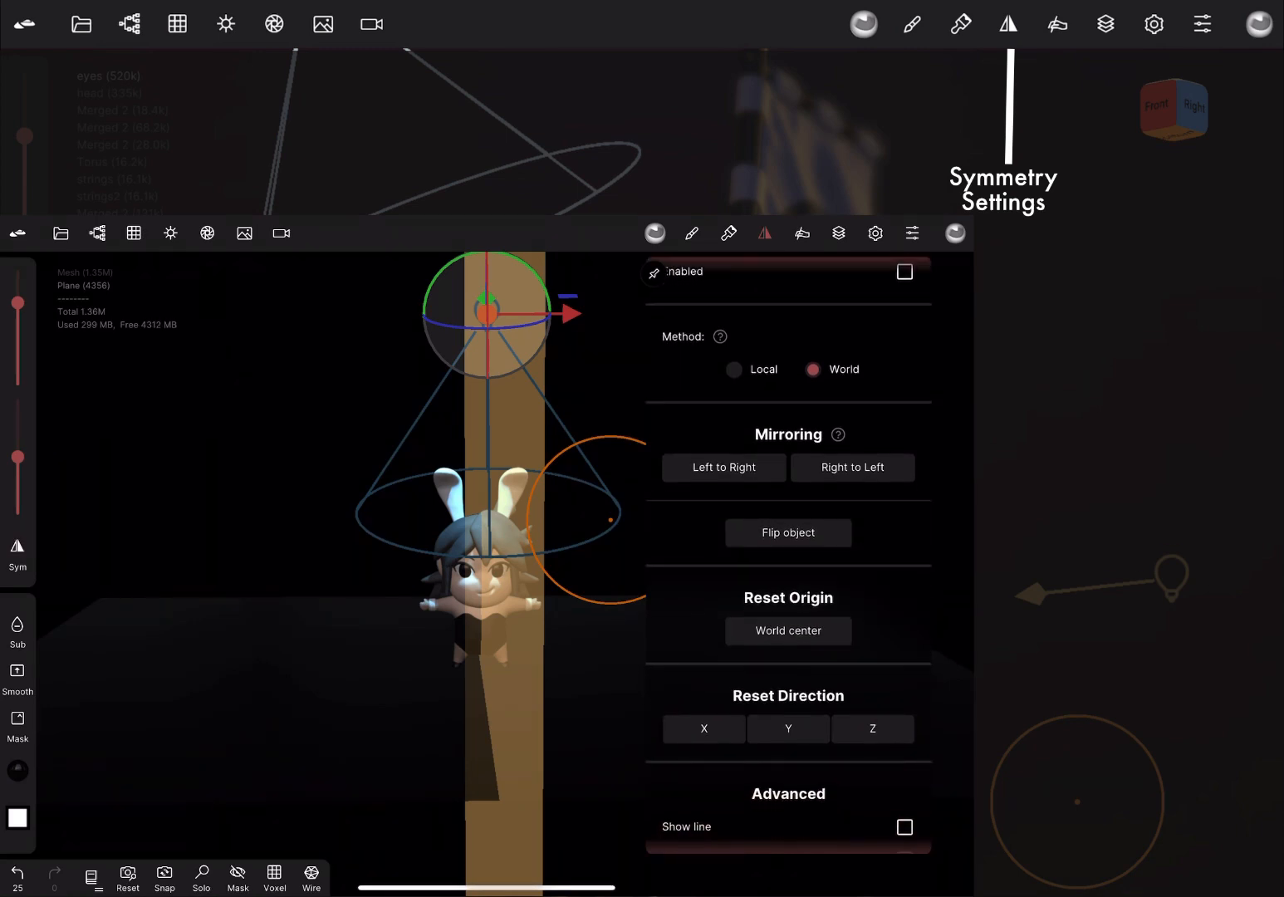
{"action": "scroll", "scroll_direction": "down", "scroll_amount": 3}
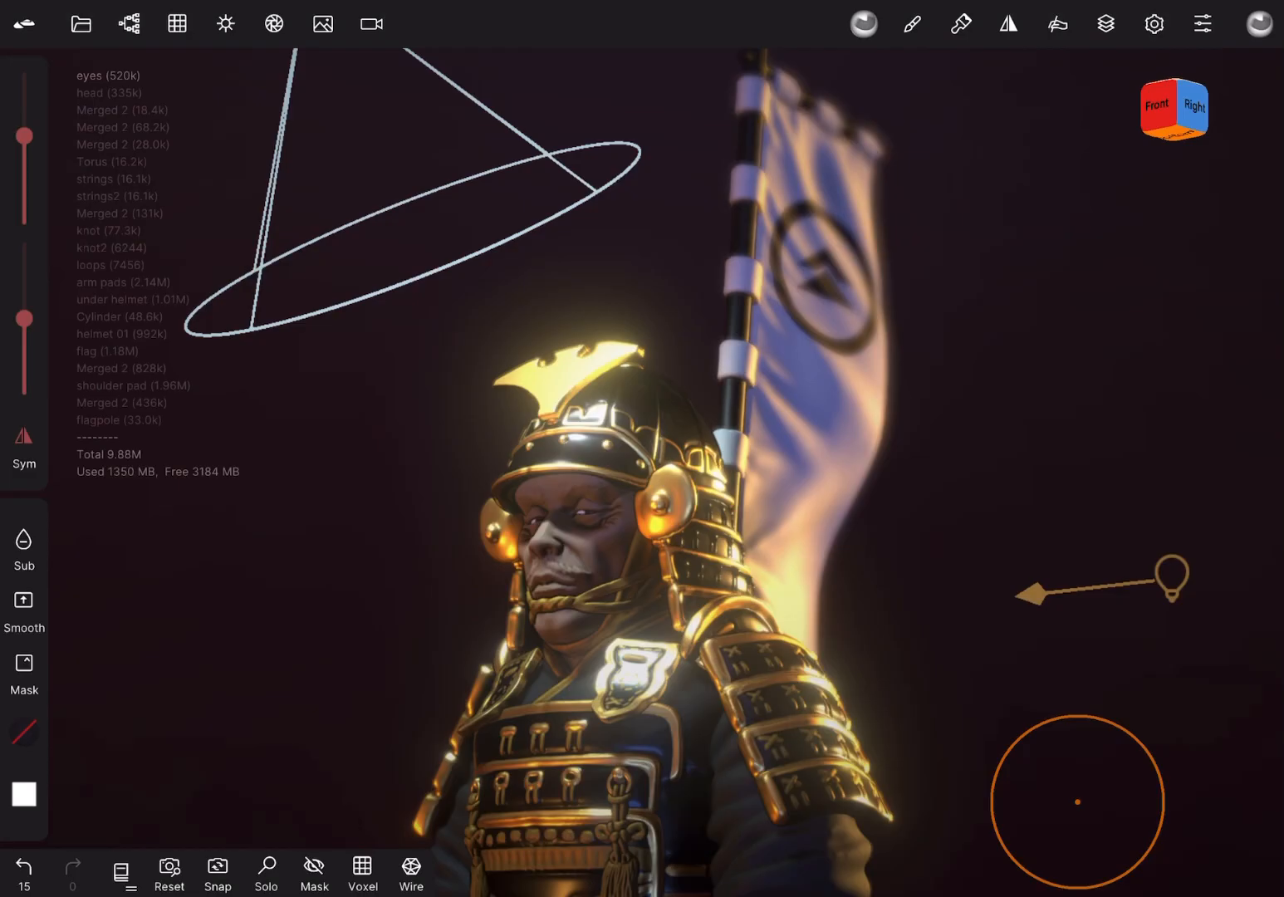
{"action": "mouse_move", "coordinate": [1105, 23]}
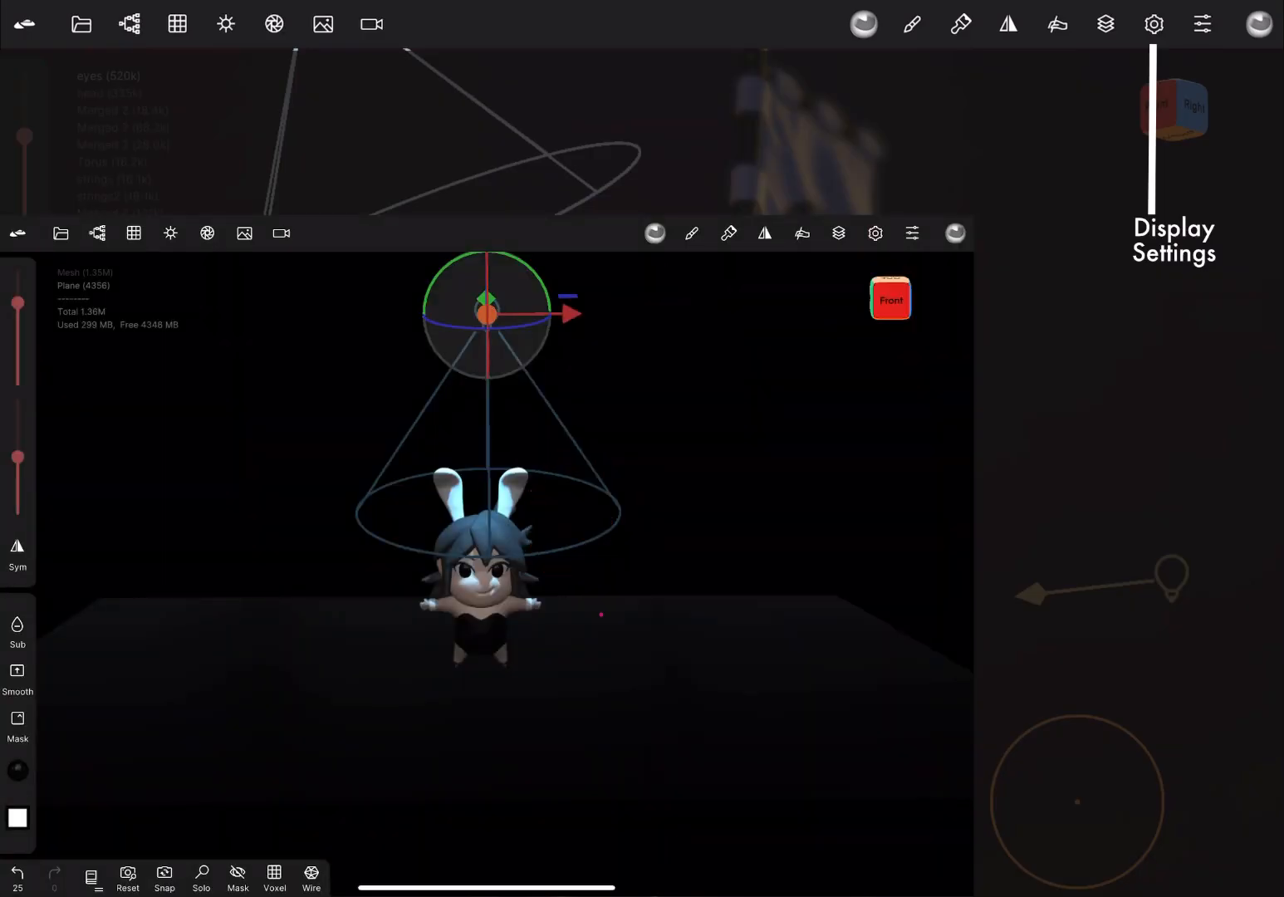
- In Display Settings, scroll down and tick Outline, then close the panel
{"action": "left_click", "coordinate": [875, 233]}
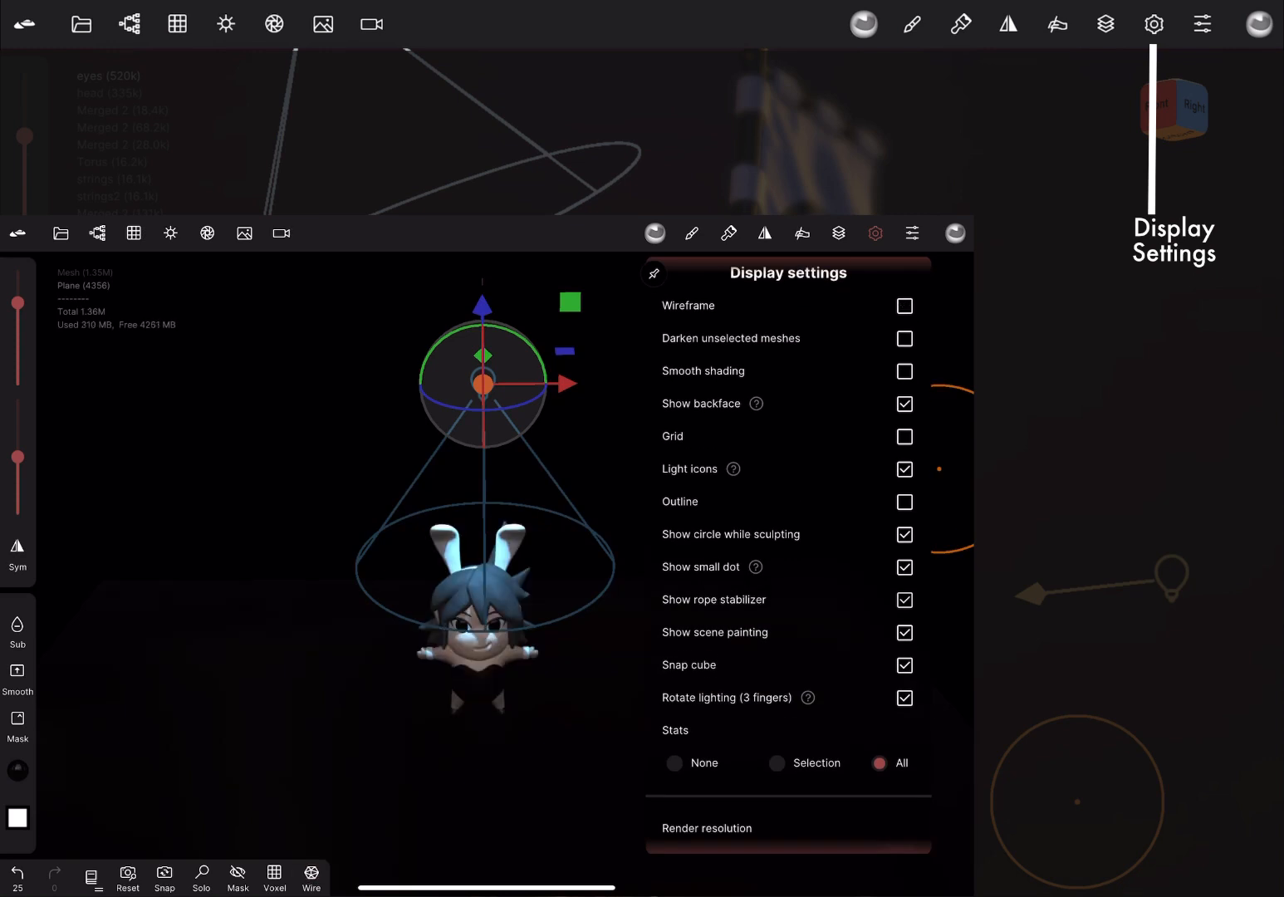
{"action": "scroll", "scroll_direction": "down", "scroll_amount": 3}
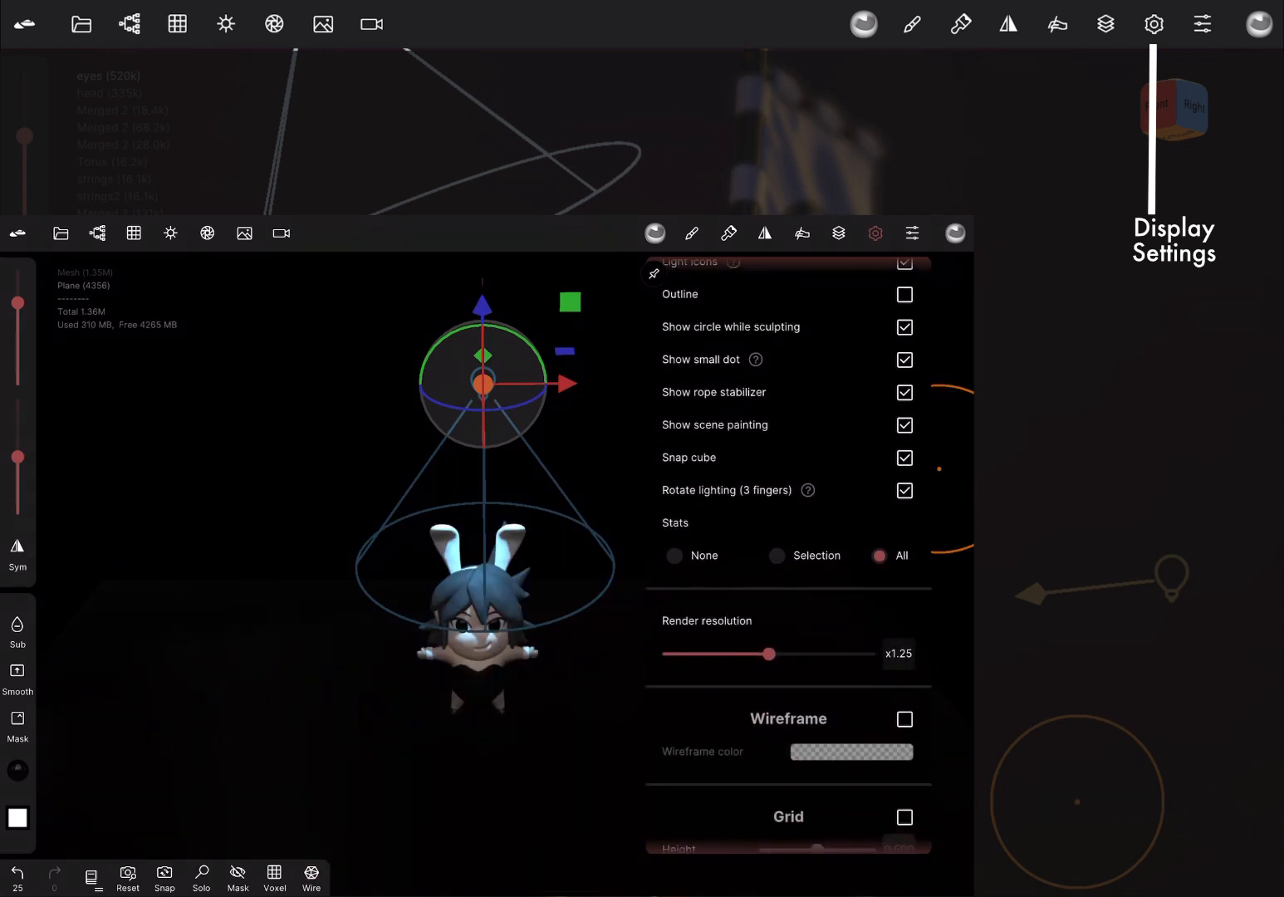
{"action": "scroll", "scroll_direction": "down", "scroll_amount": 3}
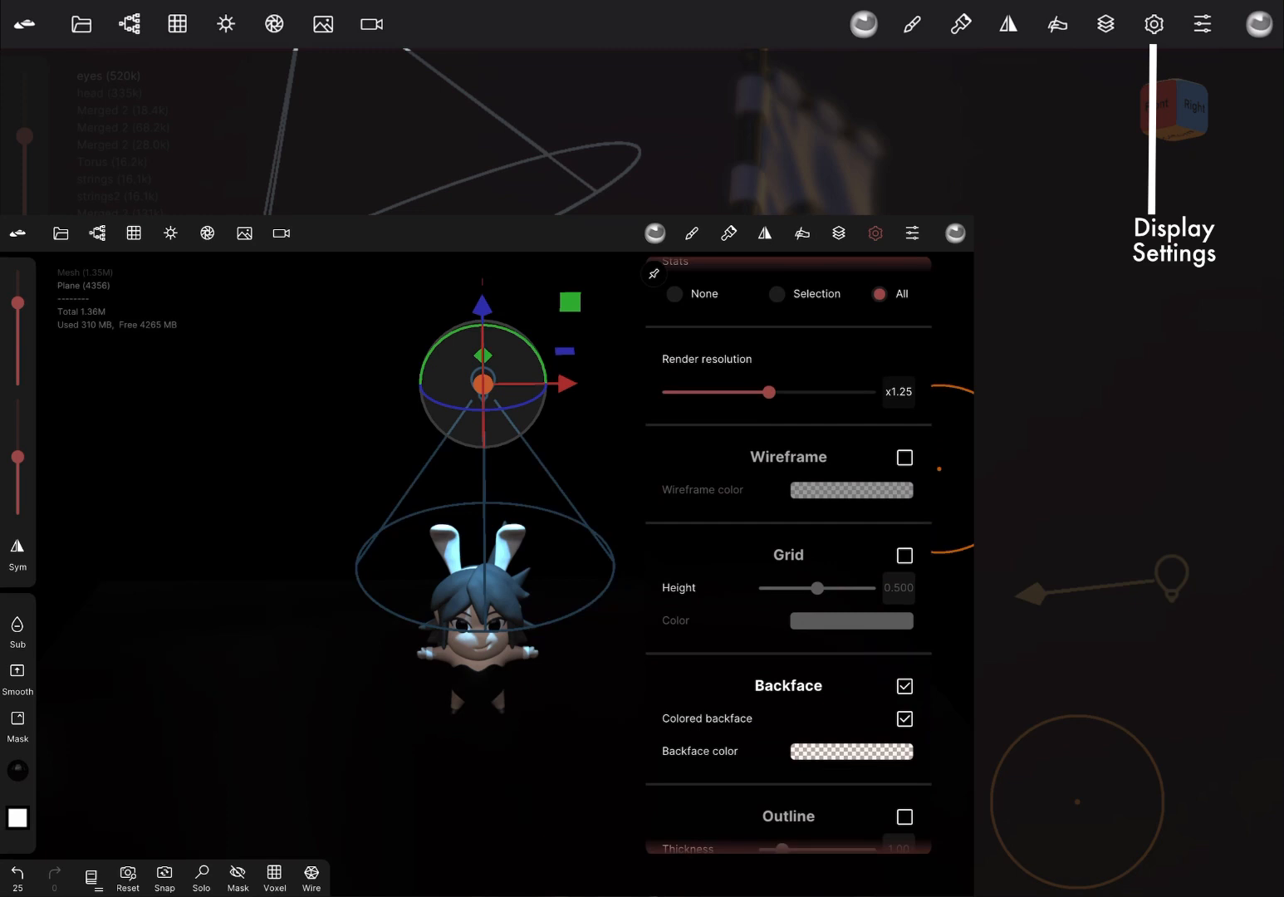
{"action": "scroll", "scroll_direction": "down", "scroll_amount": 3}
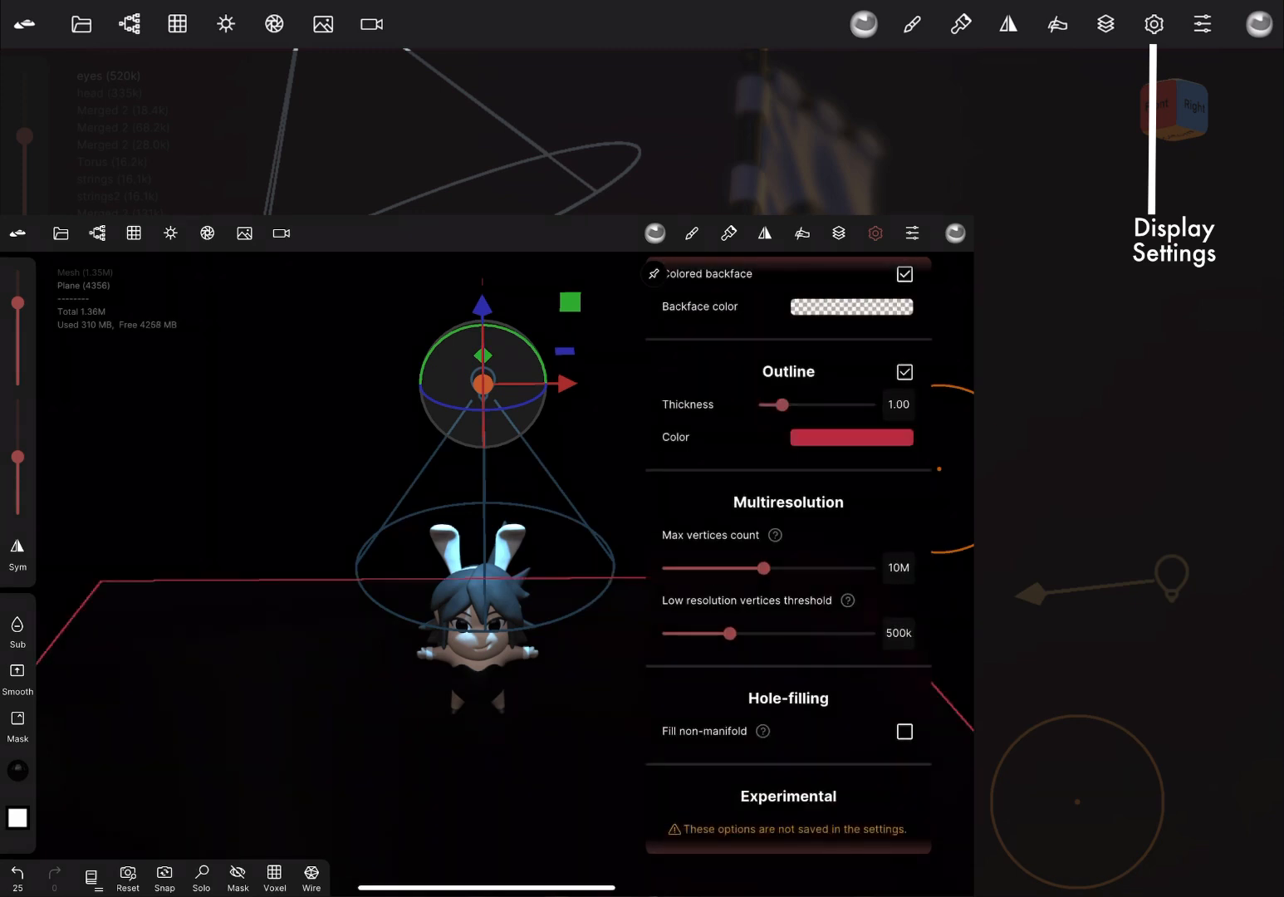
{"action": "scroll", "scroll_direction": "down", "scroll_amount": 3}
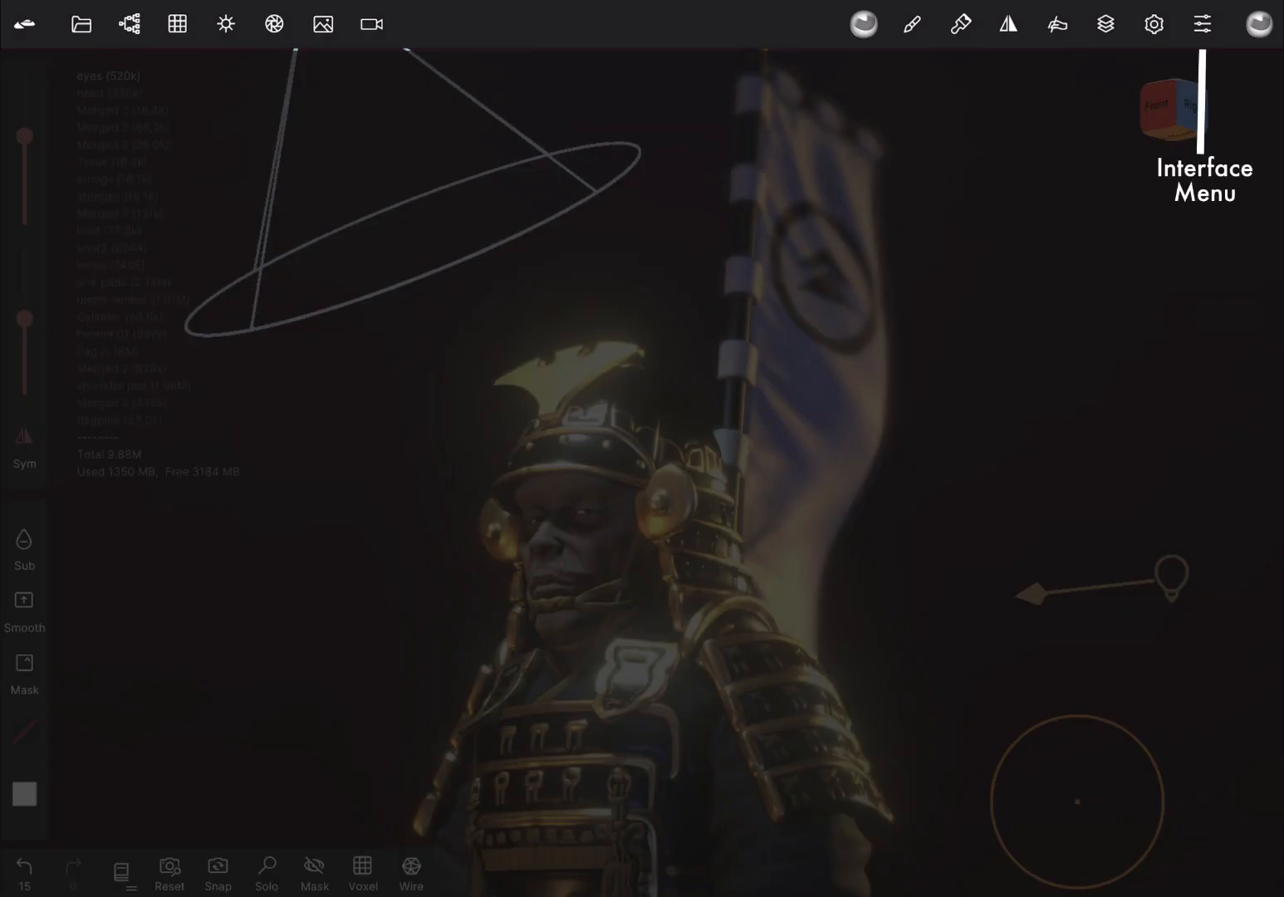
- In Interface preferences, remove and restore the Wireframe and Smooth shortcuts
{"action": "left_click", "coordinate": [1201, 23]}
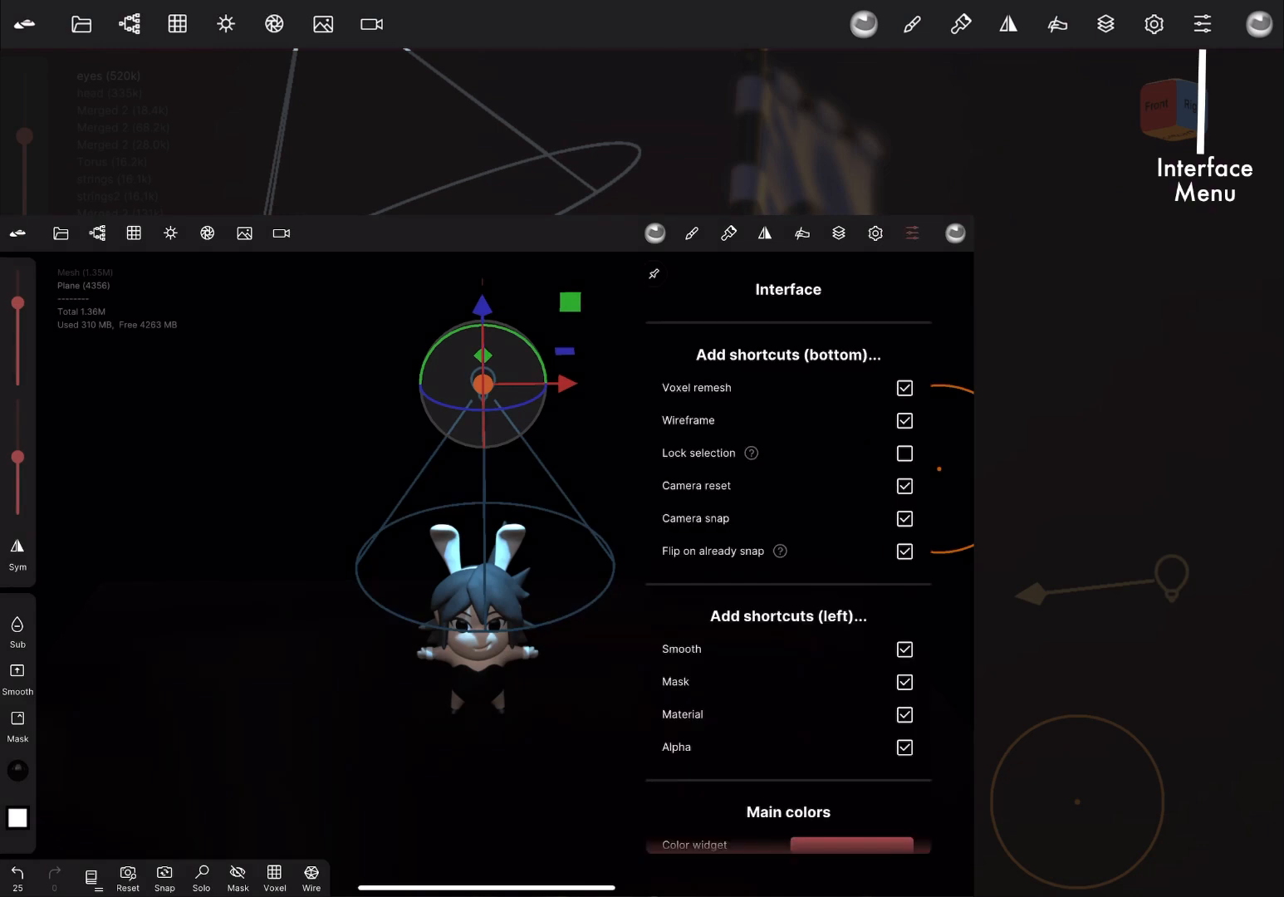
{"action": "left_click", "coordinate": [904, 420]}
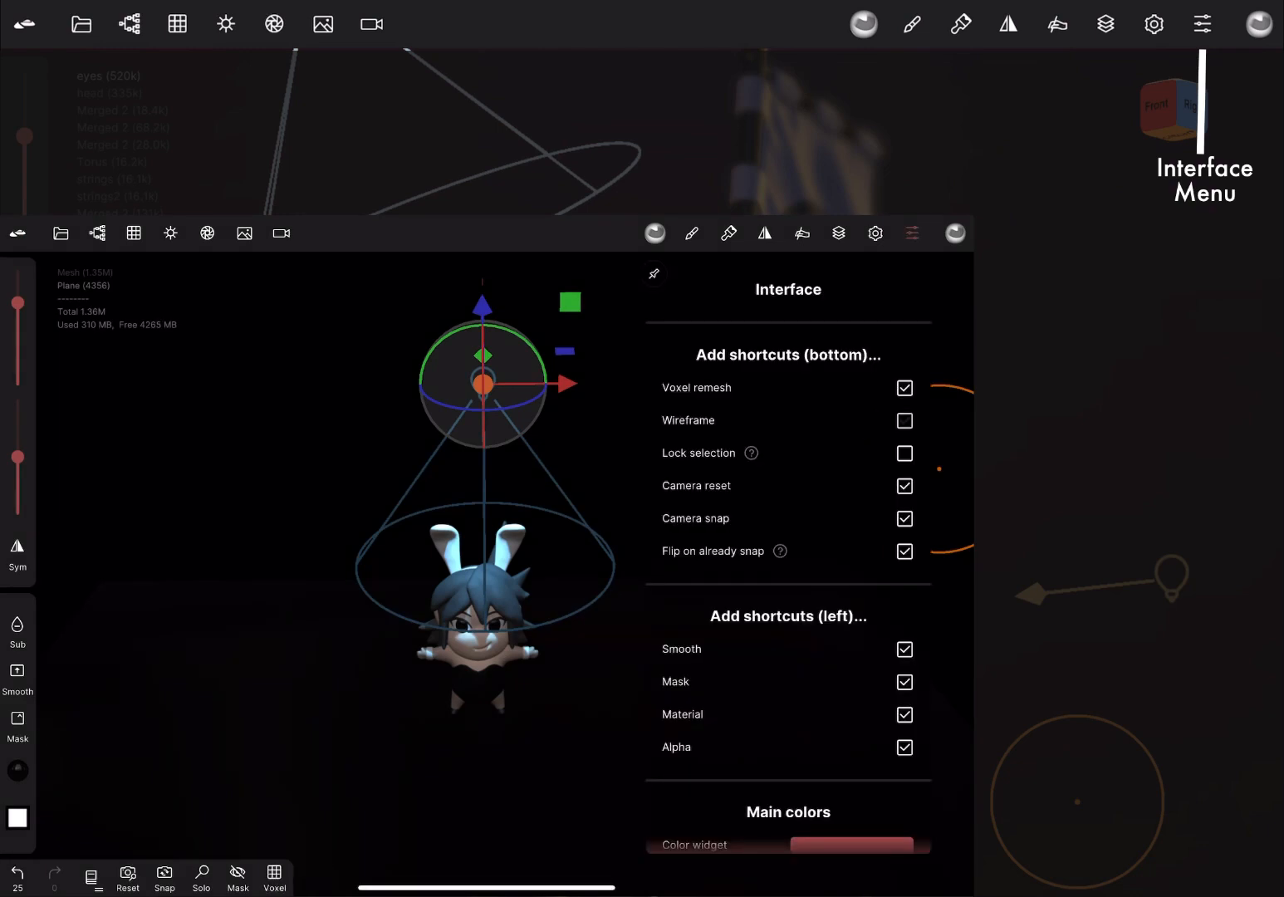
{"action": "left_click", "coordinate": [904, 420]}
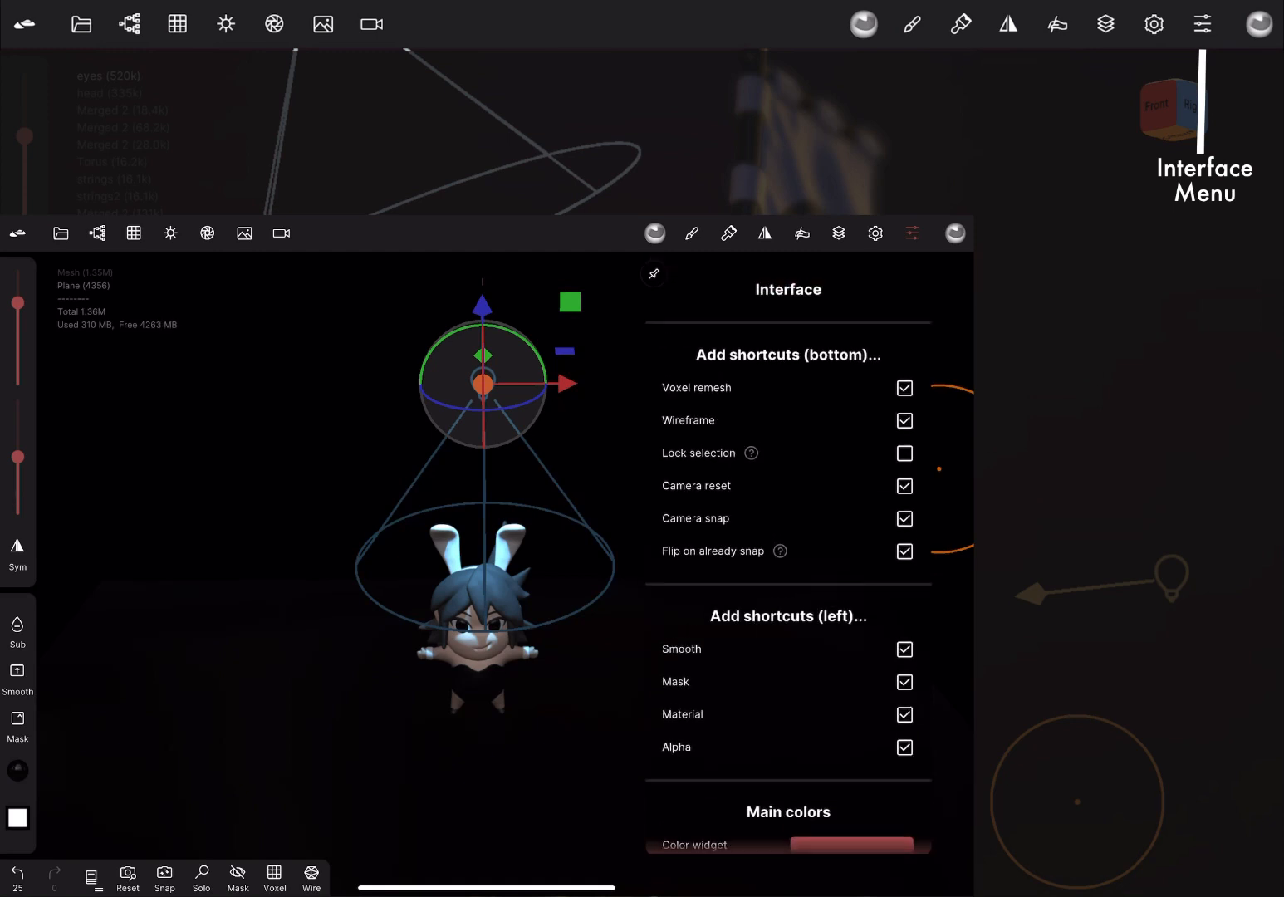
{"action": "scroll", "scroll_direction": "down", "scroll_amount": 3}
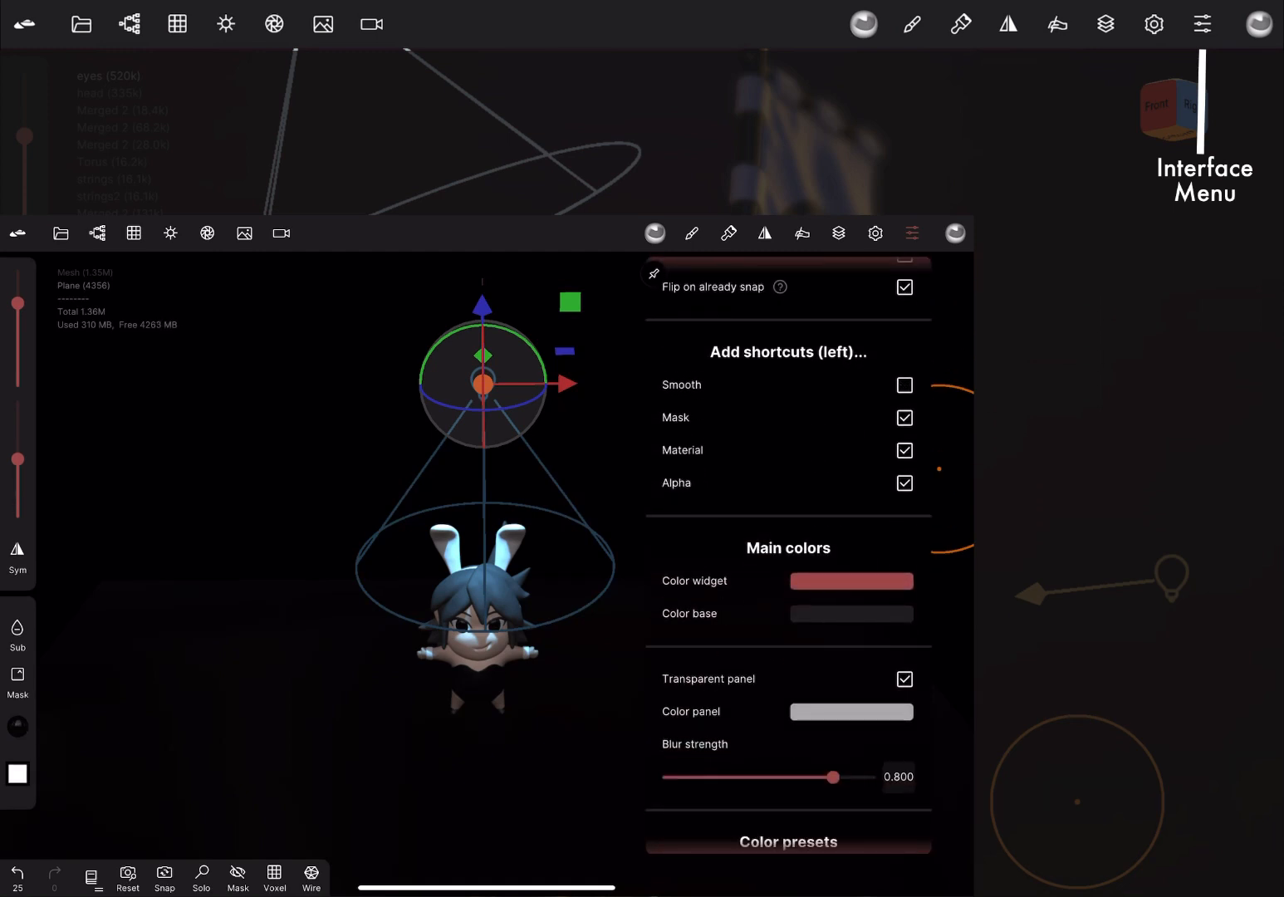
{"action": "left_click", "coordinate": [904, 384]}
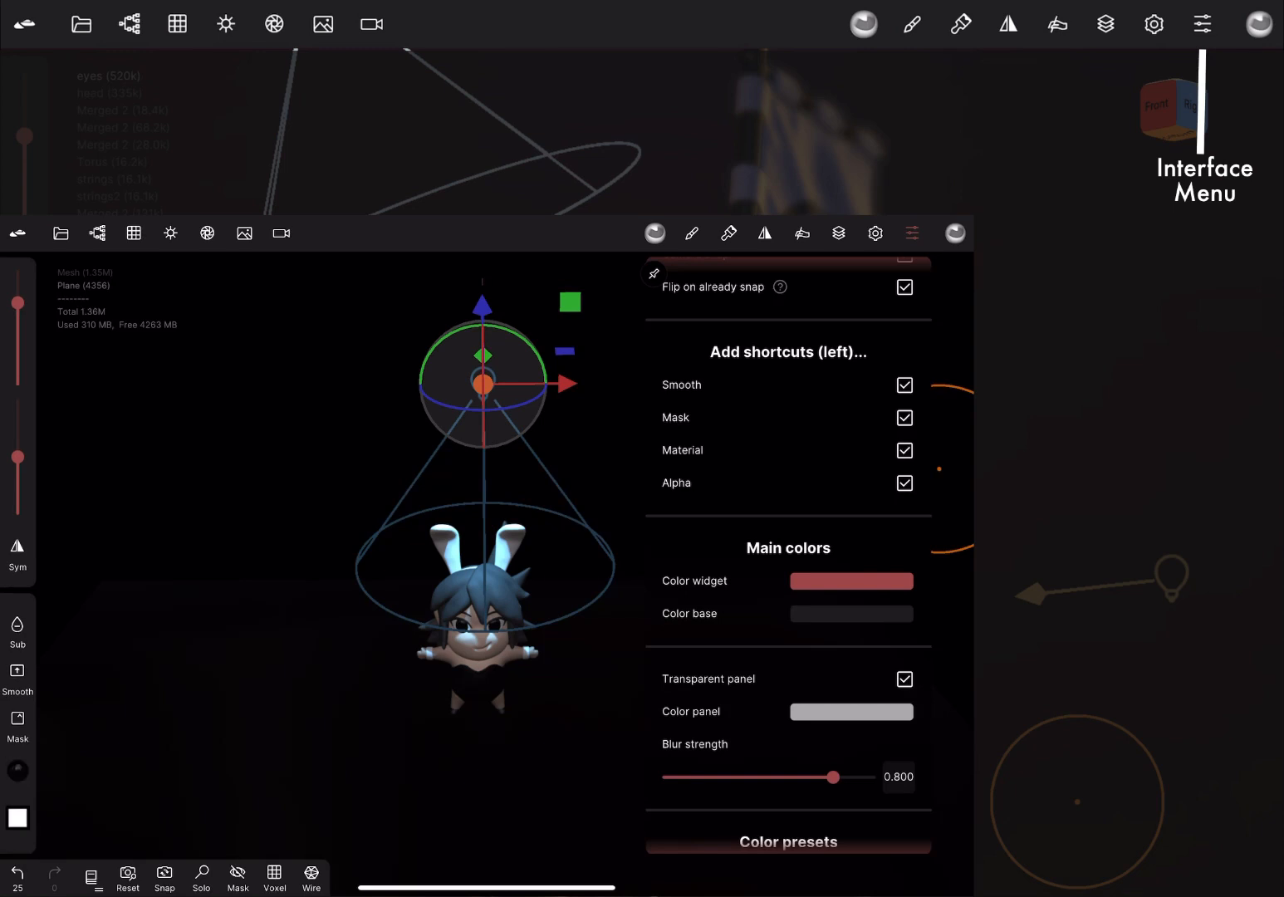
- Scroll through the interface preferences down to the Languages section
{"action": "scroll", "scroll_direction": "down", "scroll_amount": 3}
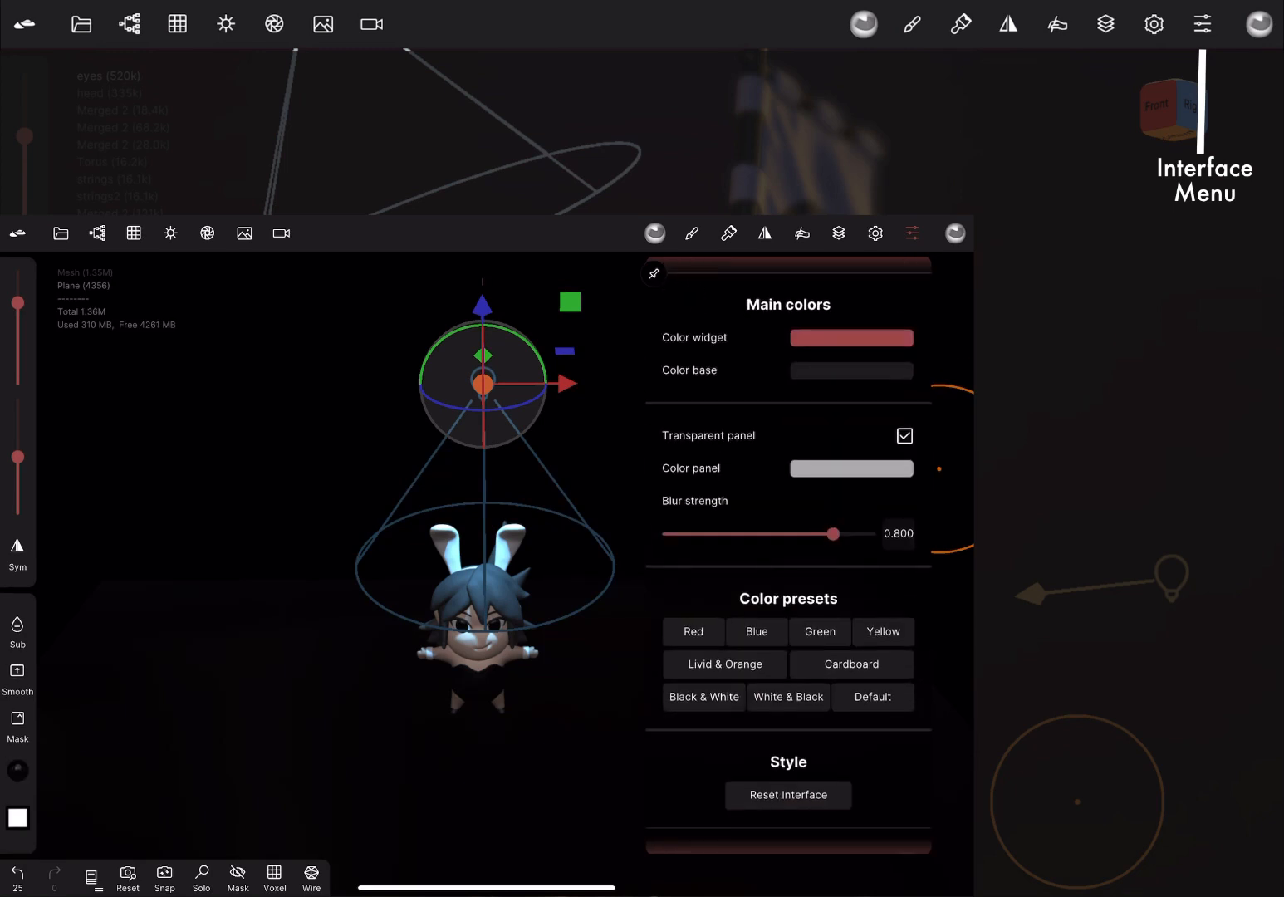
{"action": "scroll", "scroll_direction": "down", "scroll_amount": 3}
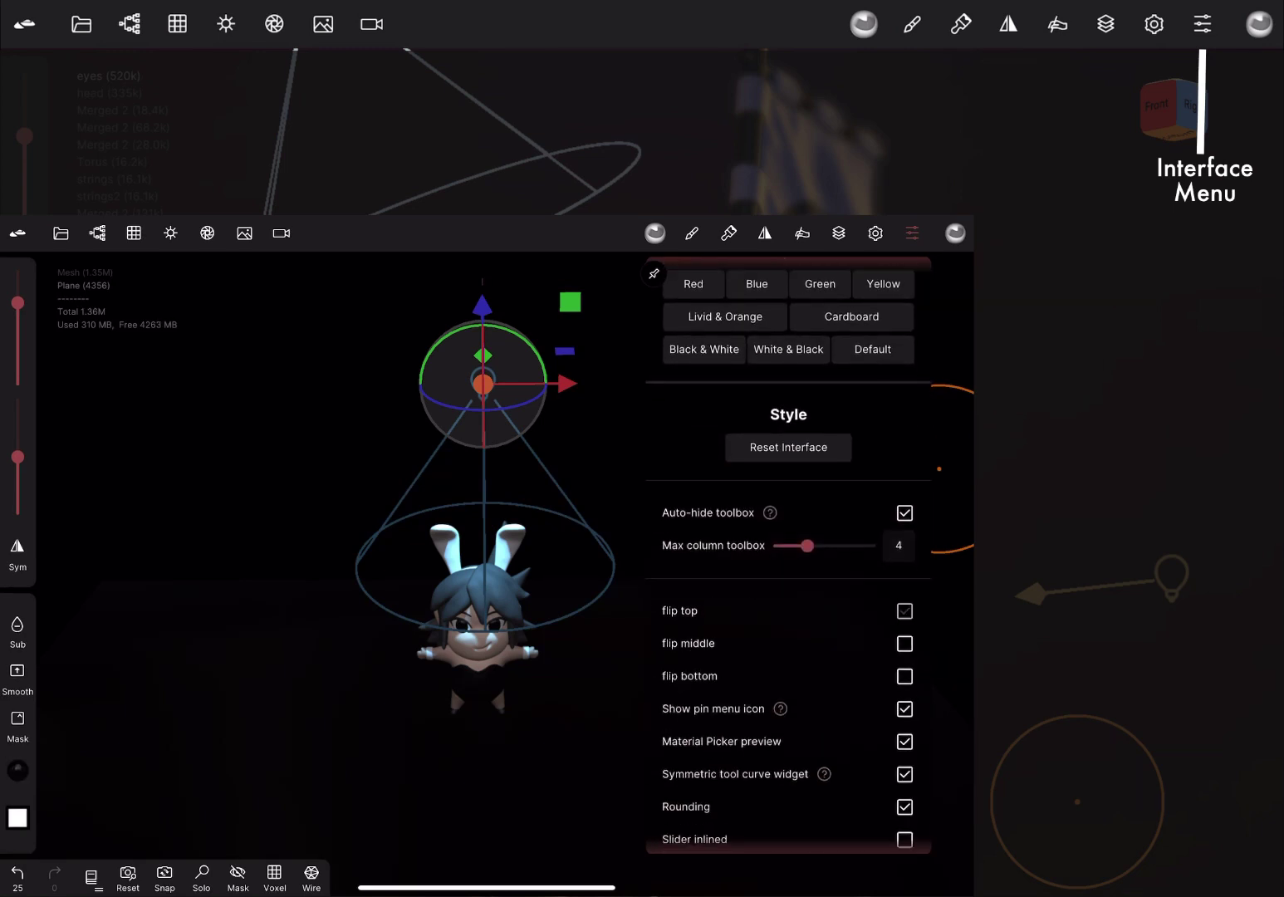
{"action": "scroll", "scroll_direction": "down", "scroll_amount": 3}
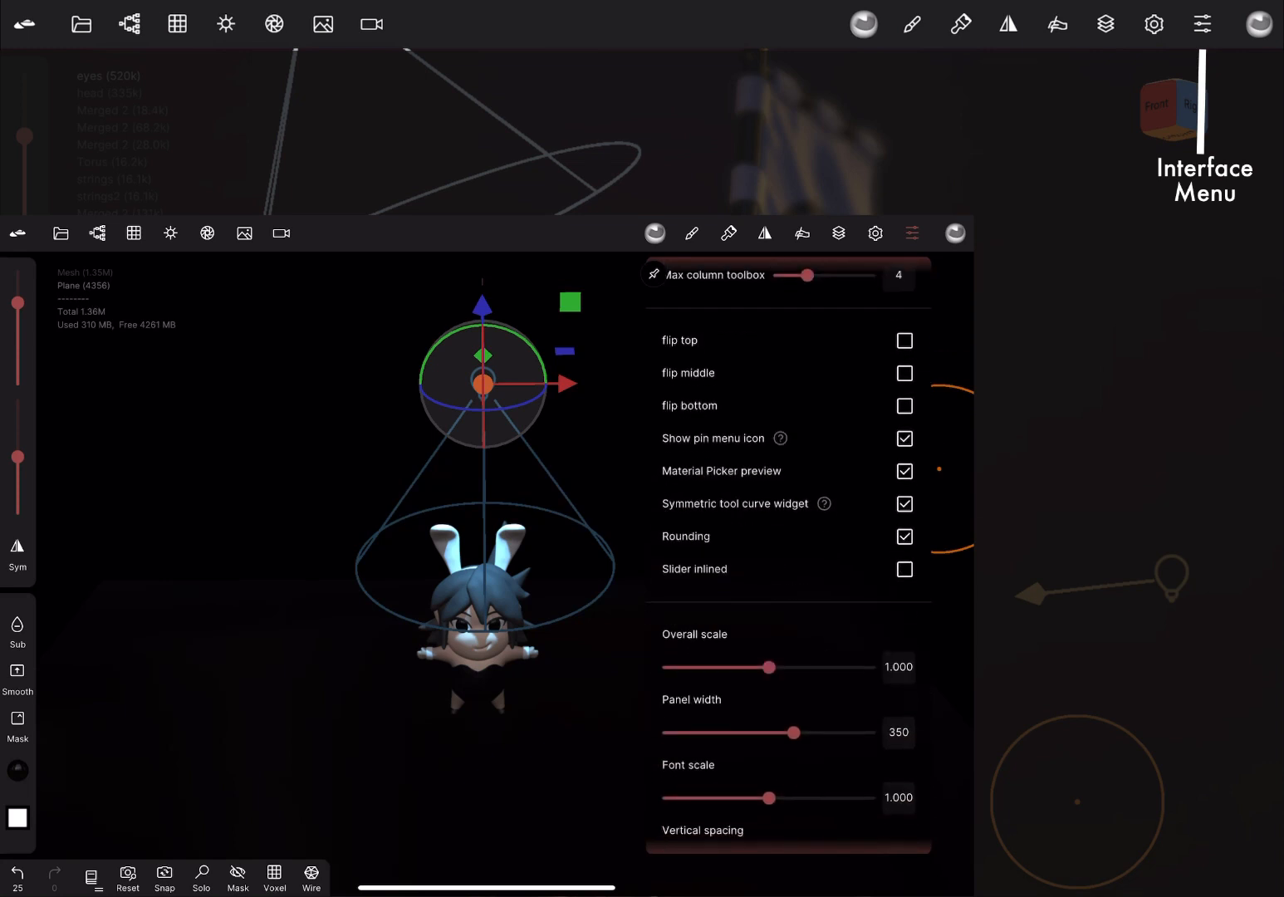
{"action": "scroll", "scroll_direction": "down", "scroll_amount": 3}
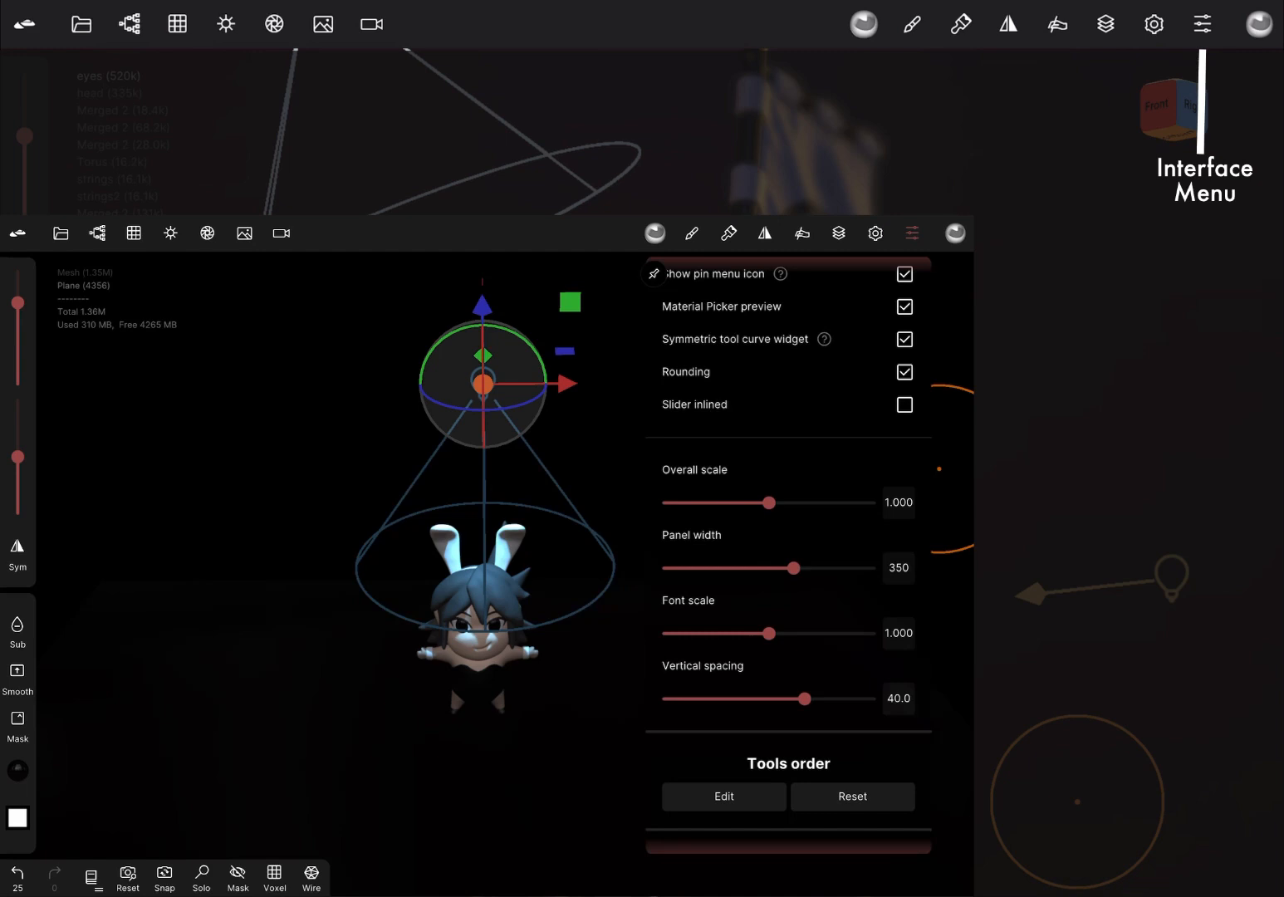
{"action": "scroll", "scroll_direction": "down", "scroll_amount": 3}
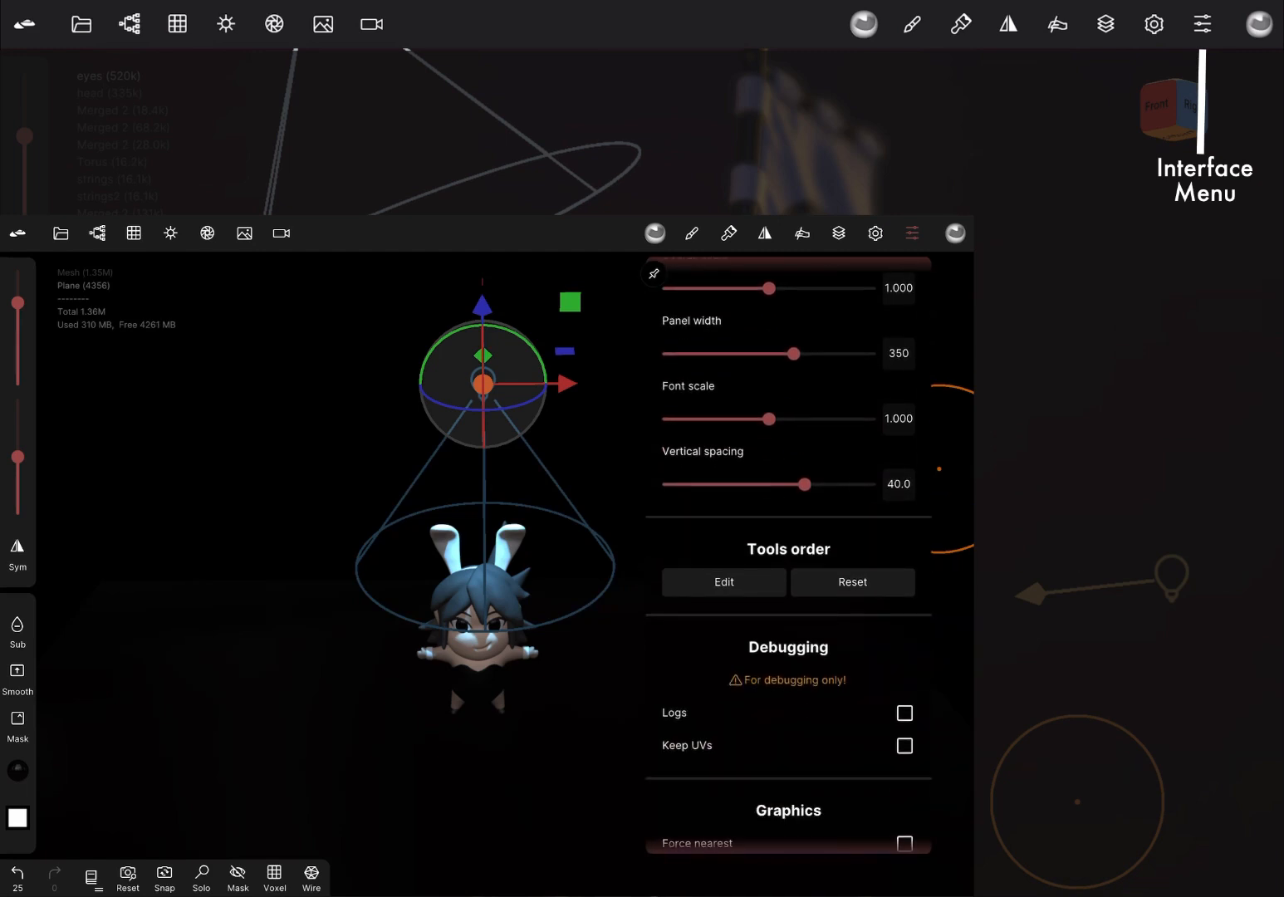
{"action": "scroll", "scroll_direction": "down", "scroll_amount": 3}
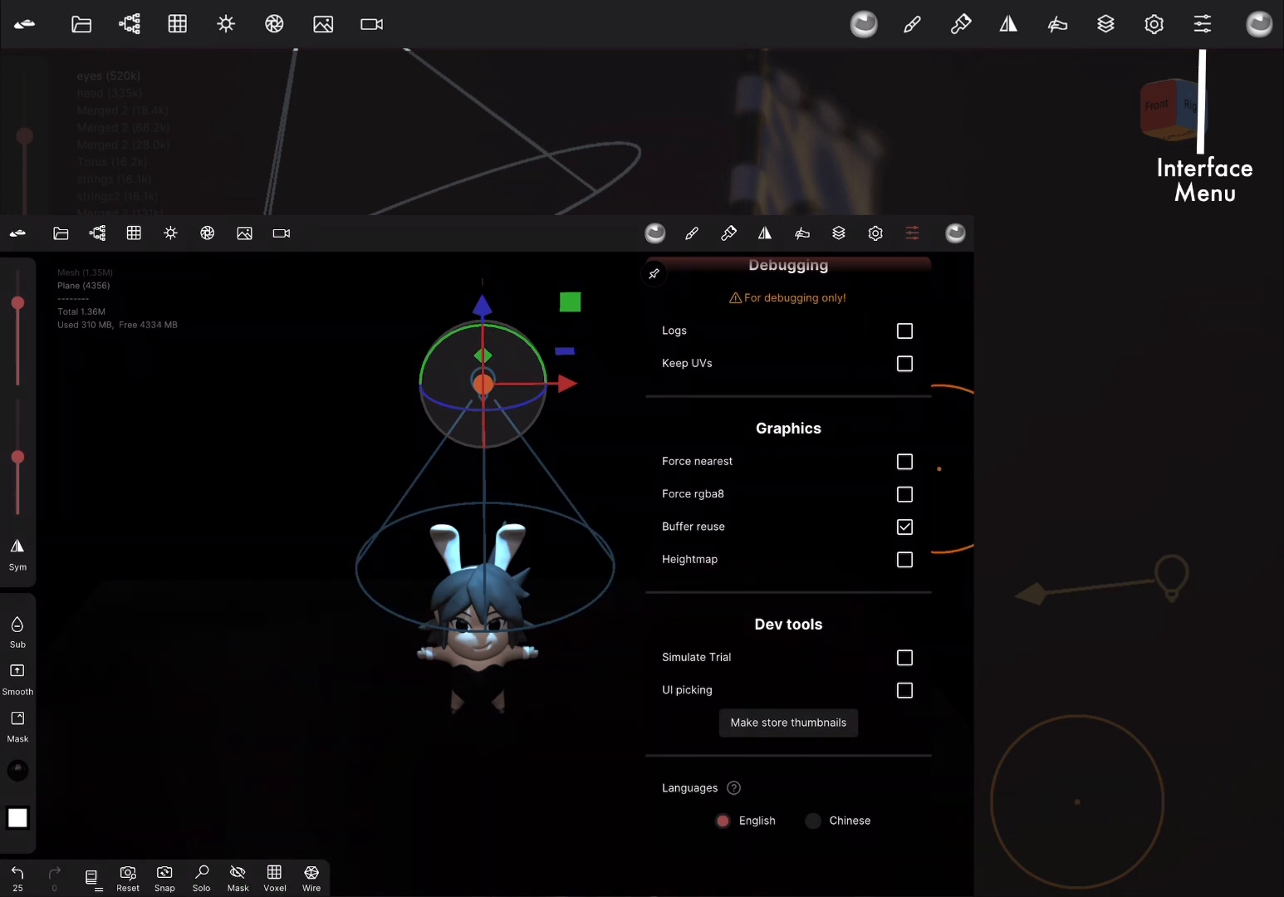
{"action": "scroll", "scroll_direction": "up", "scroll_amount": 3}
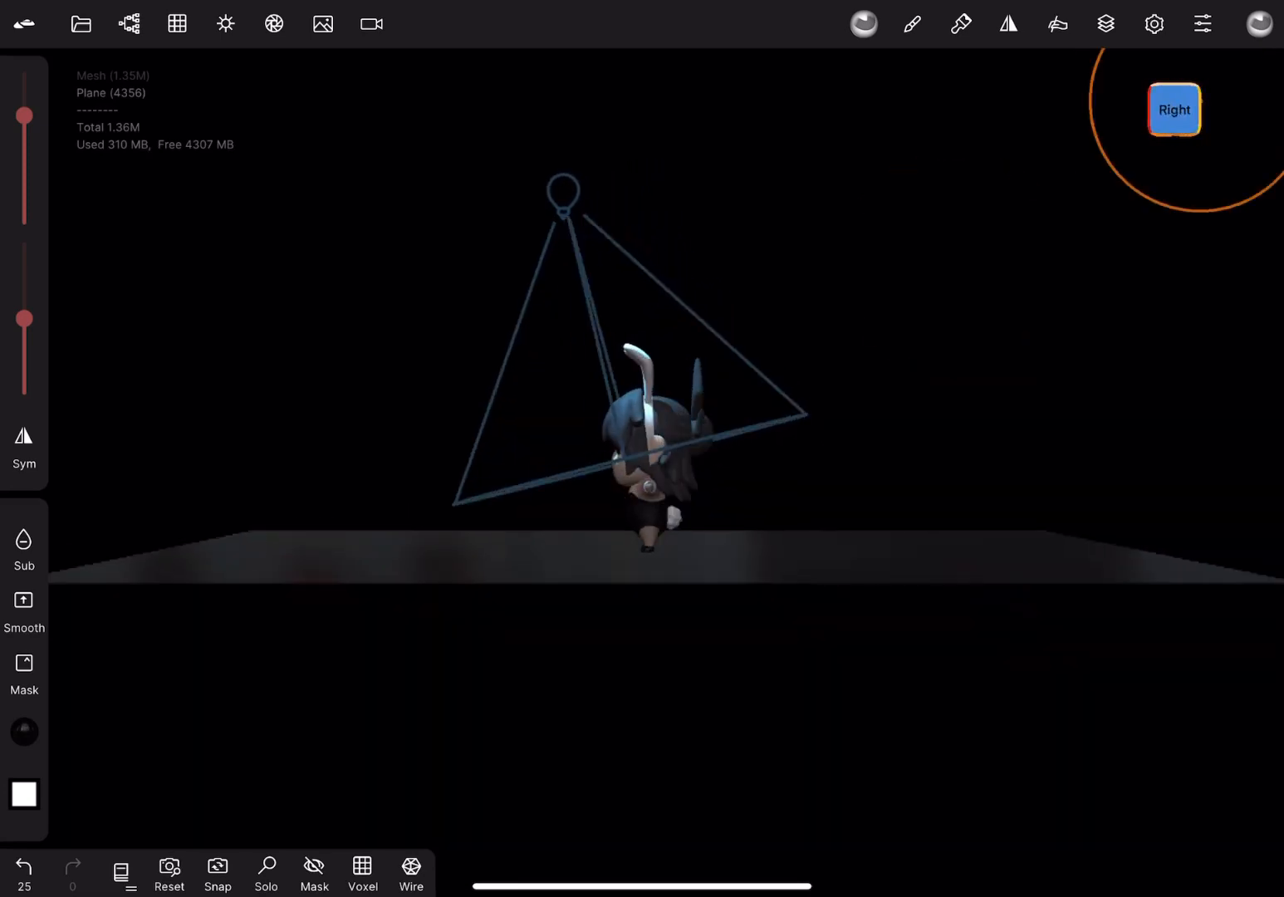
- Snap the view cube to Top, then Back, then Left to view the bunny from its left
{"action": "left_click", "coordinate": [1173, 108]}
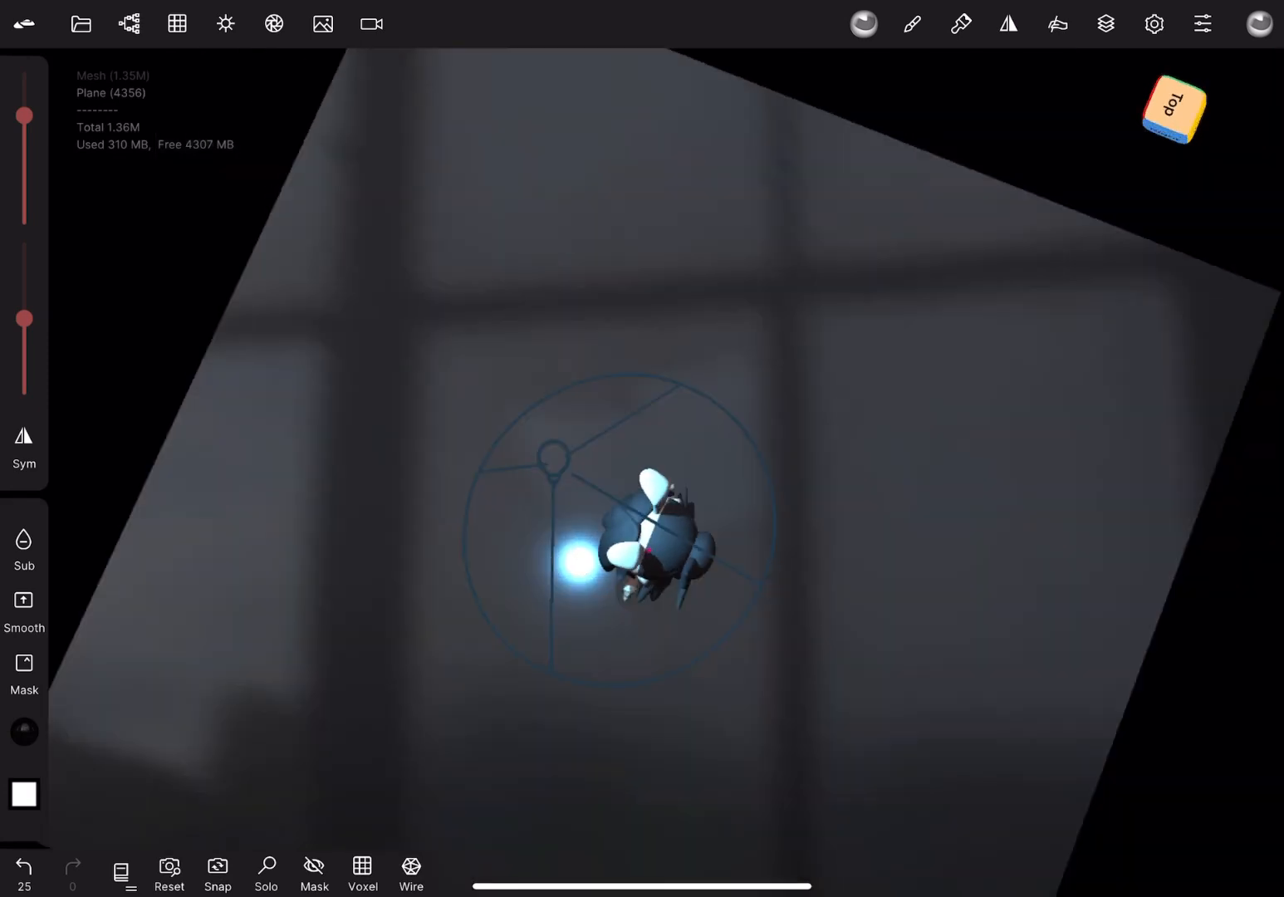
{"action": "left_click", "coordinate": [1173, 109]}
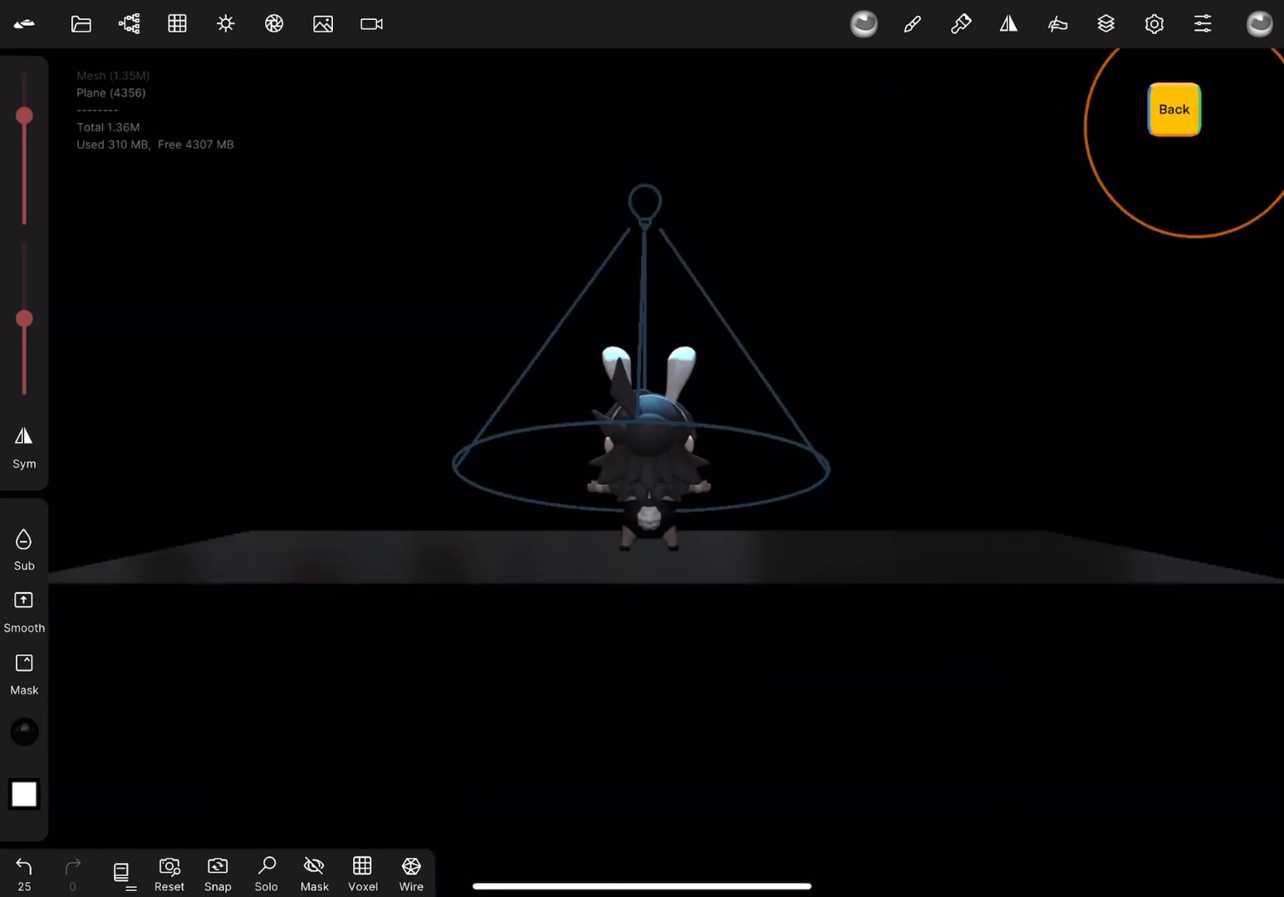
{"action": "left_click", "coordinate": [1173, 108]}
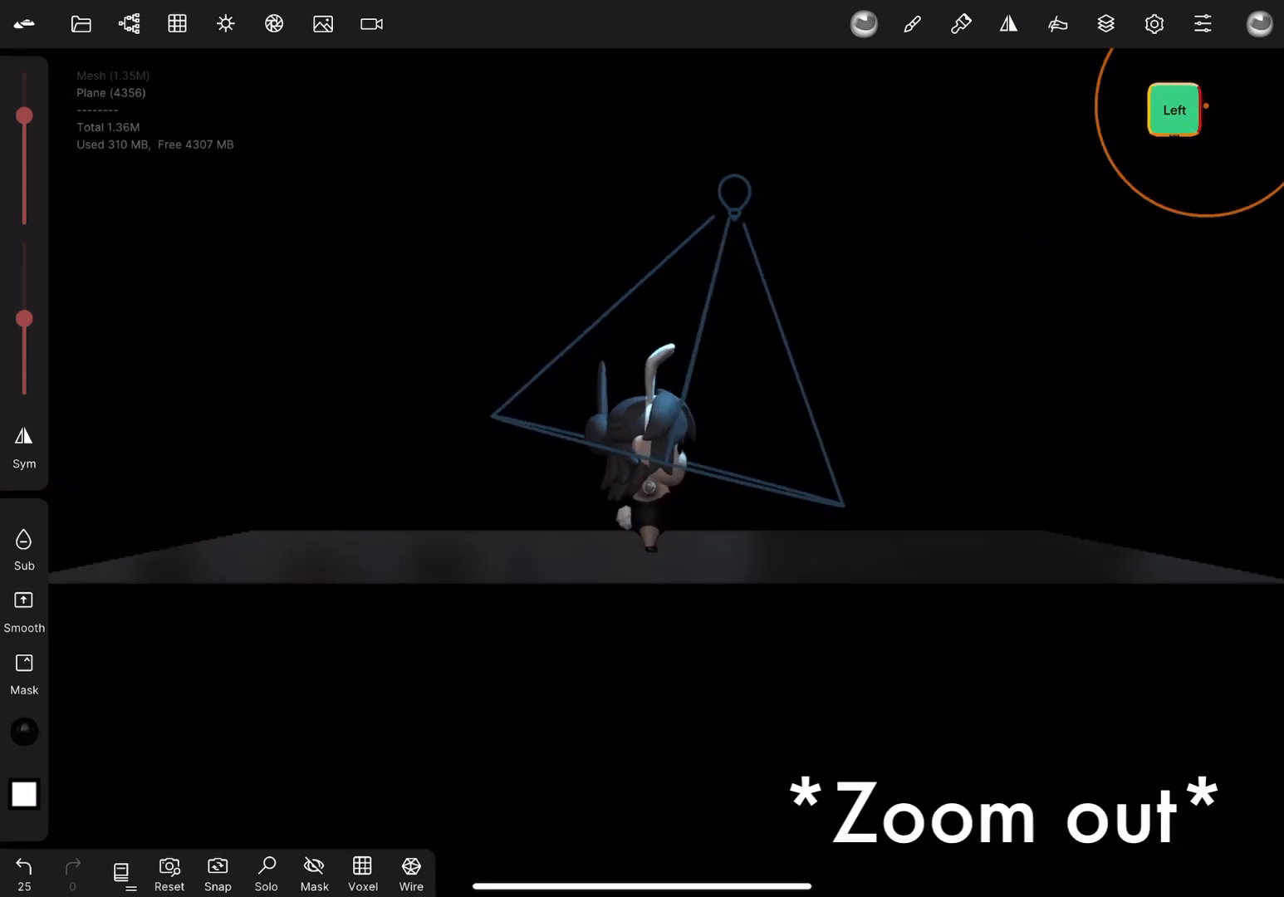